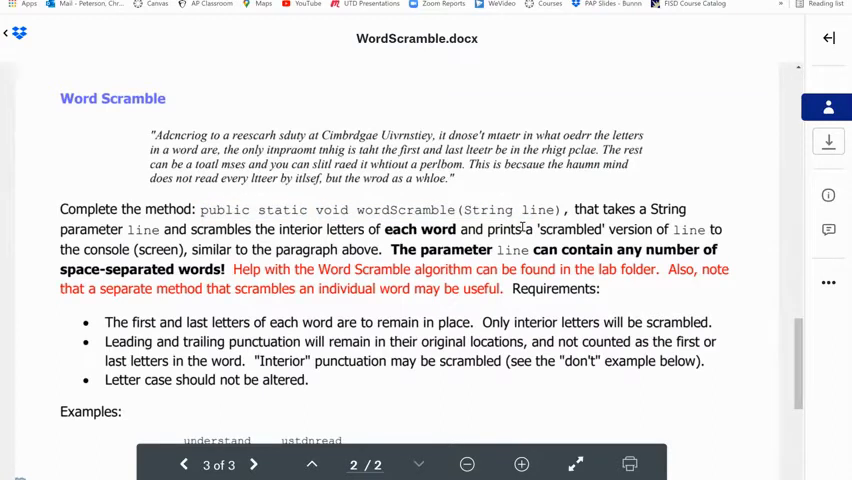
Declare String[] words = line.split(" ") inside wordScramble
{"action": "scroll", "scroll_direction": "down", "scroll_amount": 3}
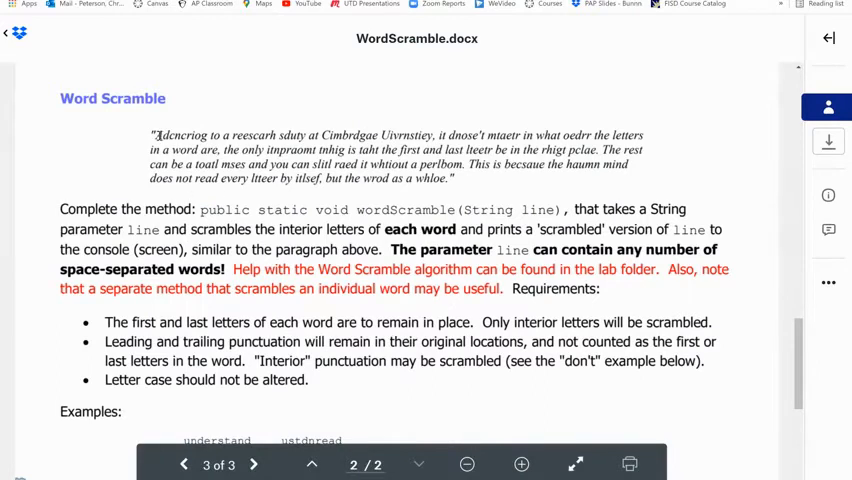
{"action": "mouse_move", "coordinate": [484, 186]}
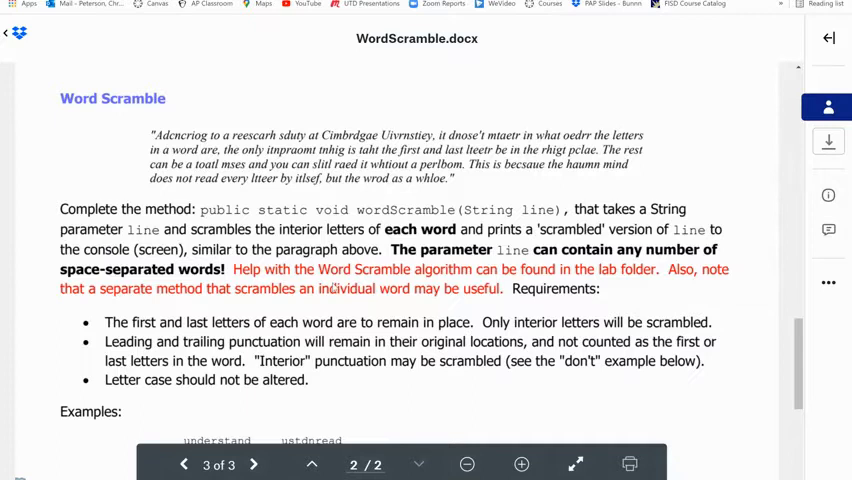
{"action": "scroll", "scroll_direction": "down", "scroll_amount": 3}
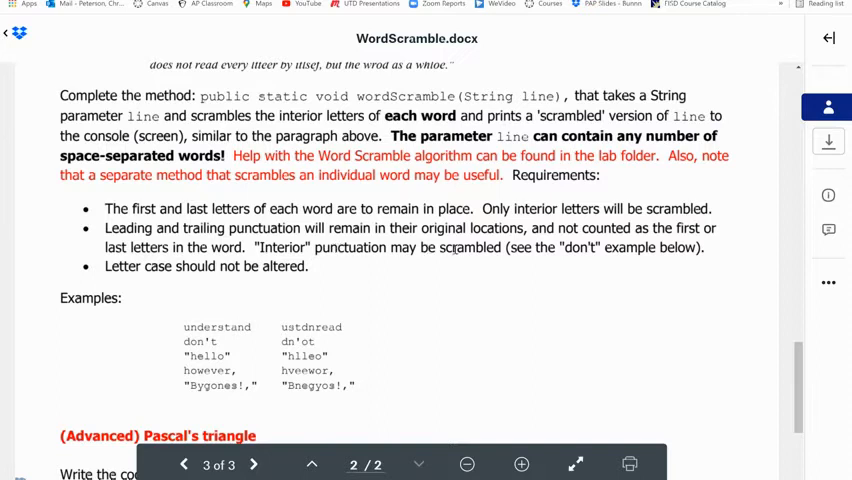
{"action": "mouse_move", "coordinate": [286, 372]}
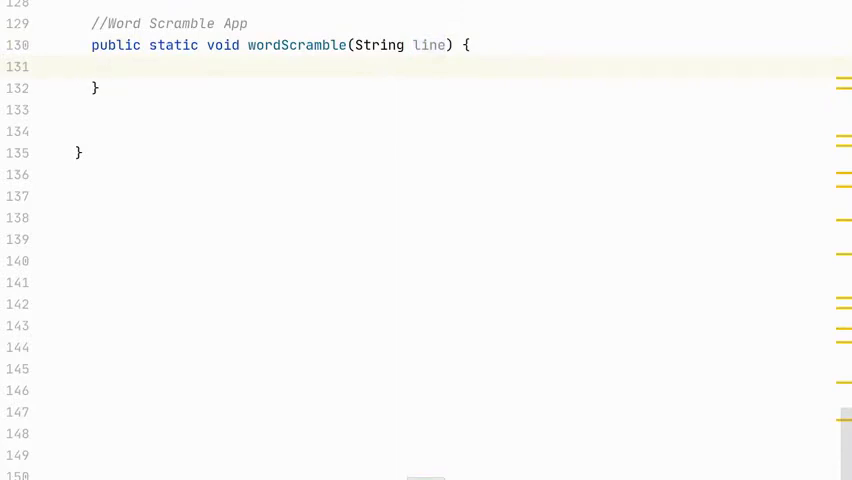
{"action": "type", "text": "String[]"}
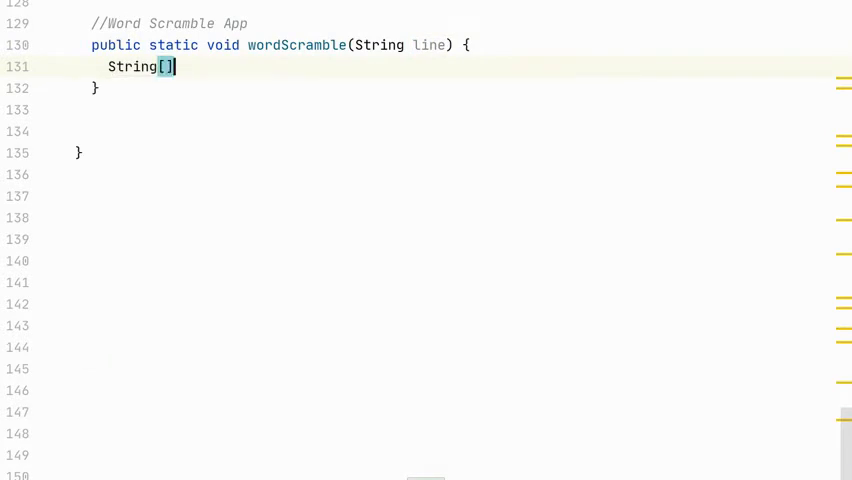
{"action": "type", "text": "words"}
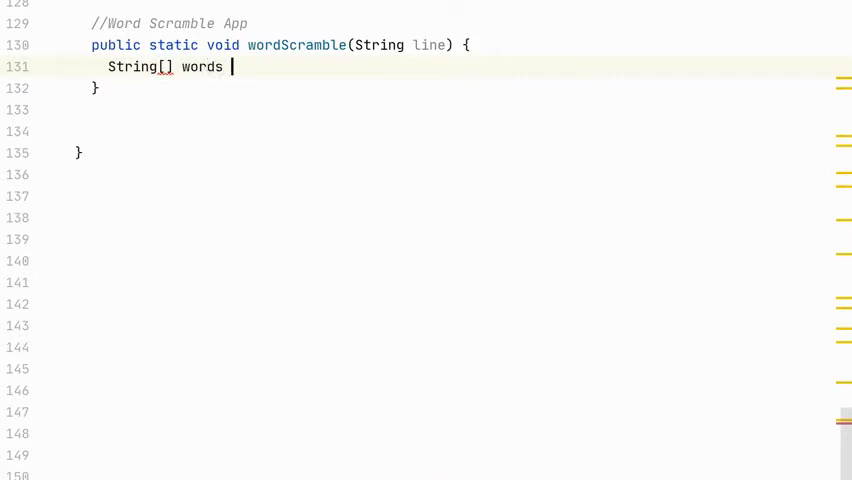
{"action": "type", "text": "="}
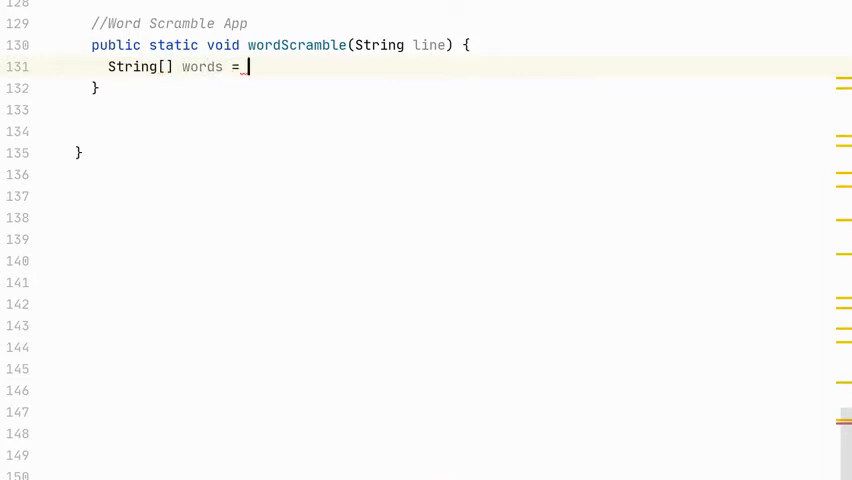
{"action": "type", "text": "line.split("}
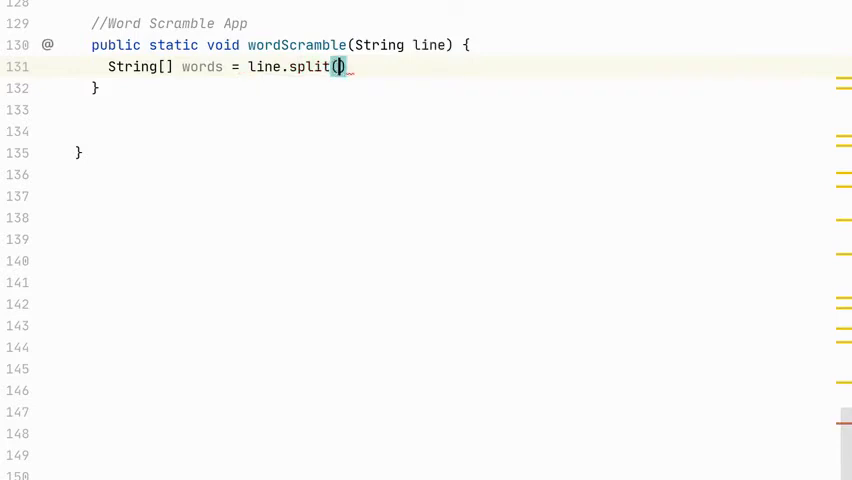
{"action": "type", "text": "\" \""}
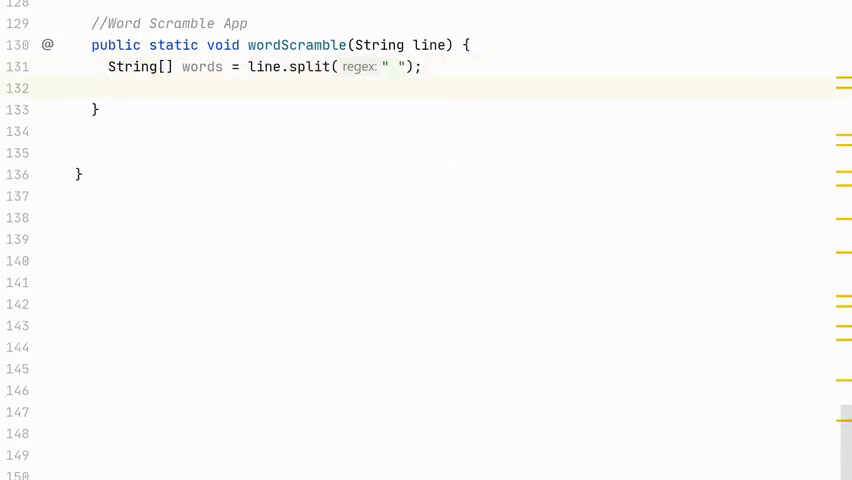
Print the words array with System.out.println(Arrays.toString(words))
{"action": "type", "text": "System.out.println();"}
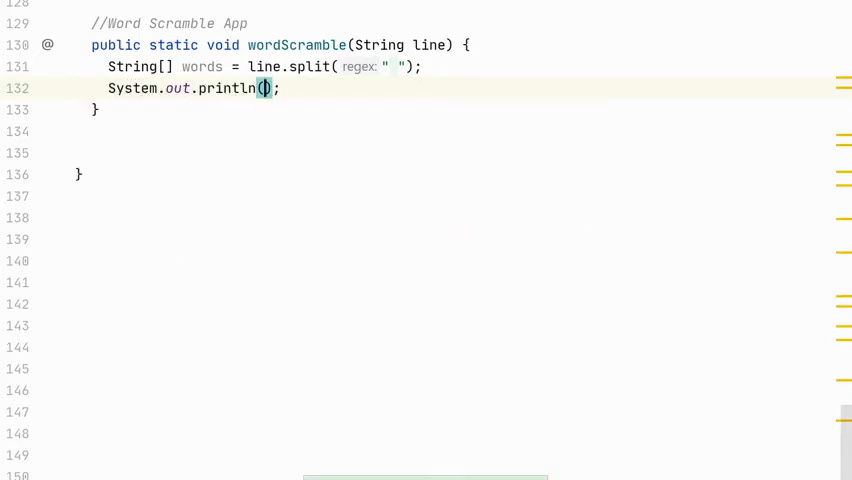
{"action": "type", "text": "Arrays."}
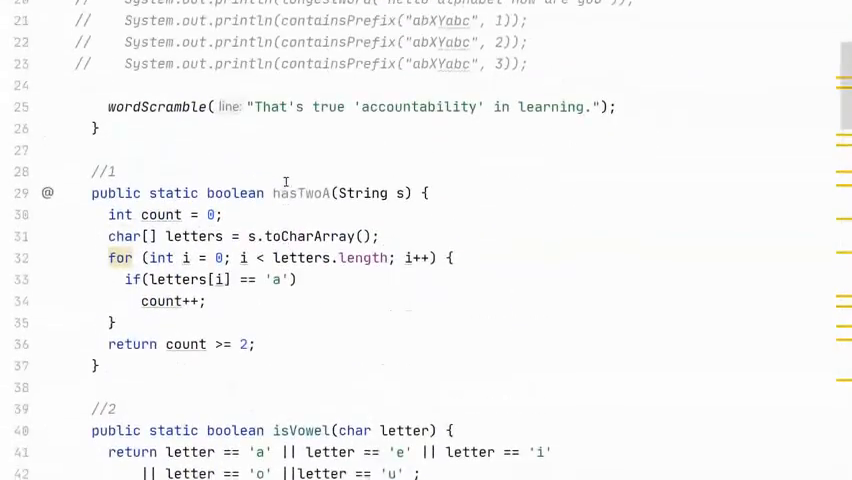
Run the program and read the sentence printed as a word array in the console
{"action": "scroll", "scroll_direction": "down", "scroll_amount": 3}
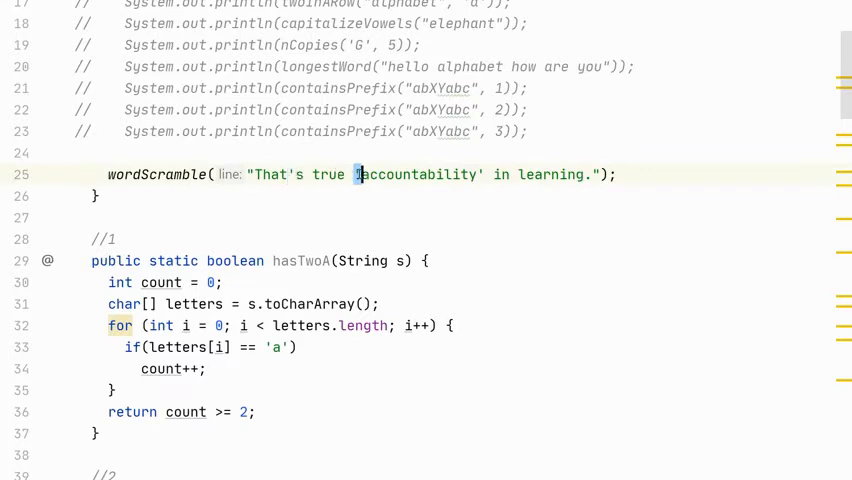
{"action": "left_click", "coordinate": [480, 174]}
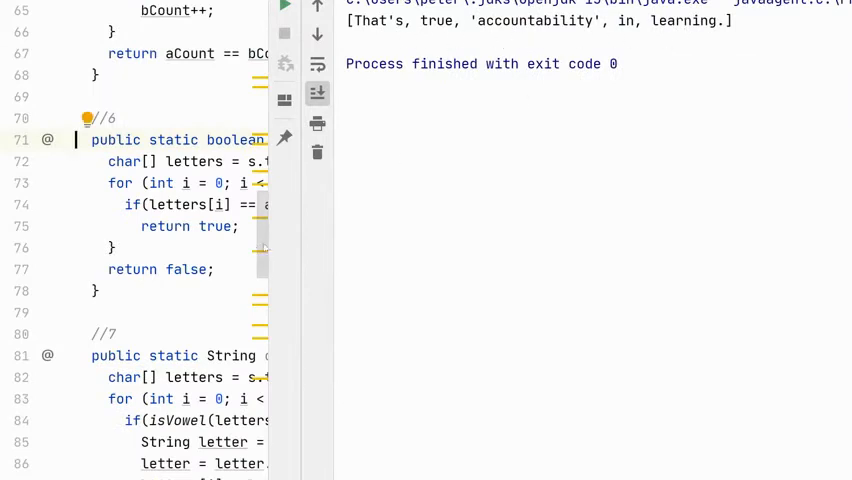
{"action": "scroll", "scroll_direction": "down", "scroll_amount": 3}
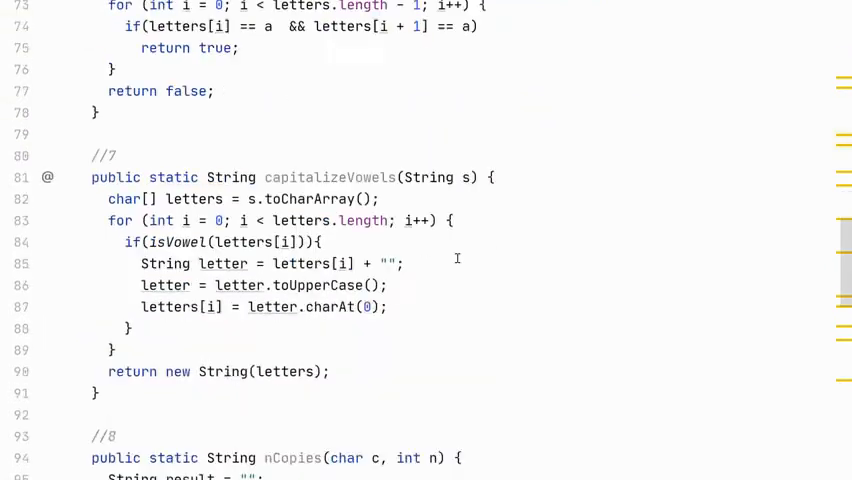
{"action": "scroll", "scroll_direction": "down", "scroll_amount": 3}
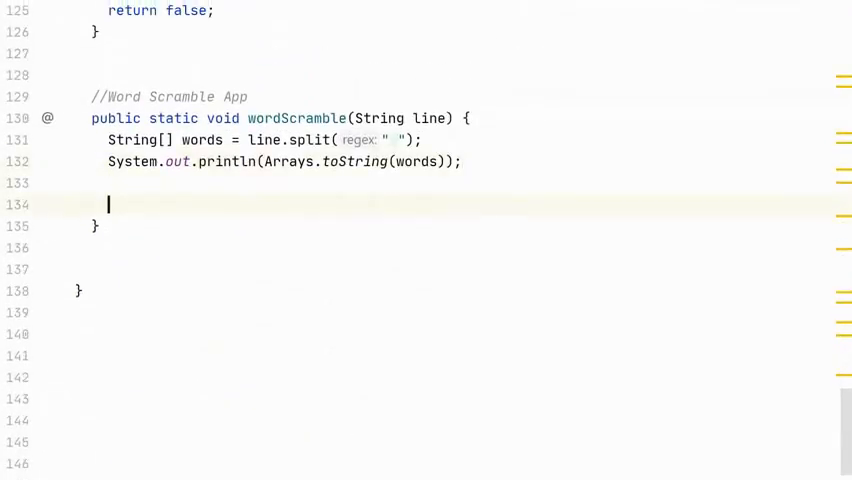
Add a for loop over i from 0 to words.length
{"action": "type", "text": "for (int i = 0; i < ; i++) {"}
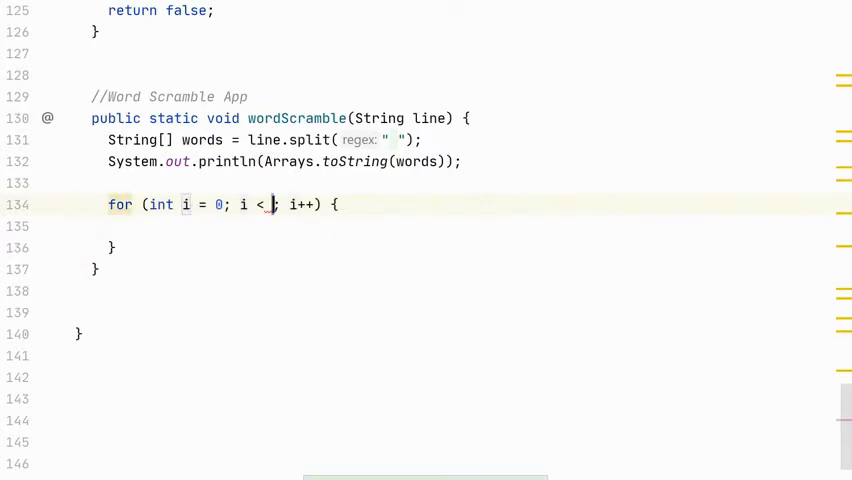
{"action": "type", "text": "wrods."}
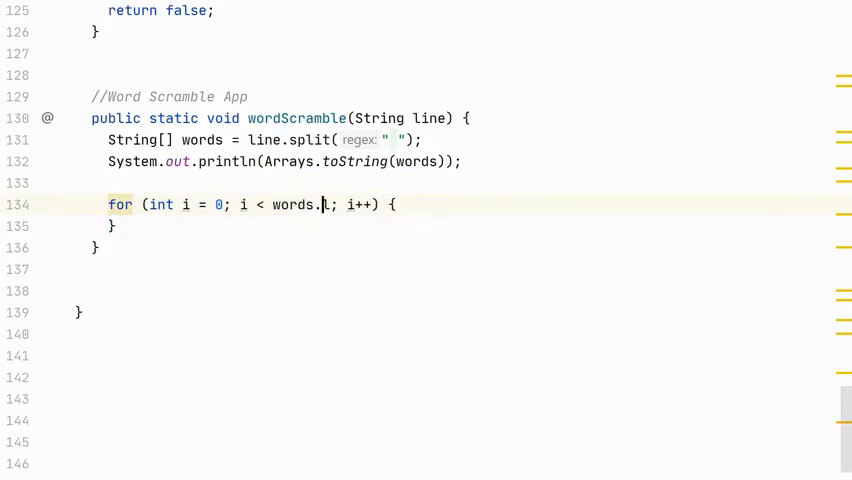
{"action": "type", "text": "ength"}
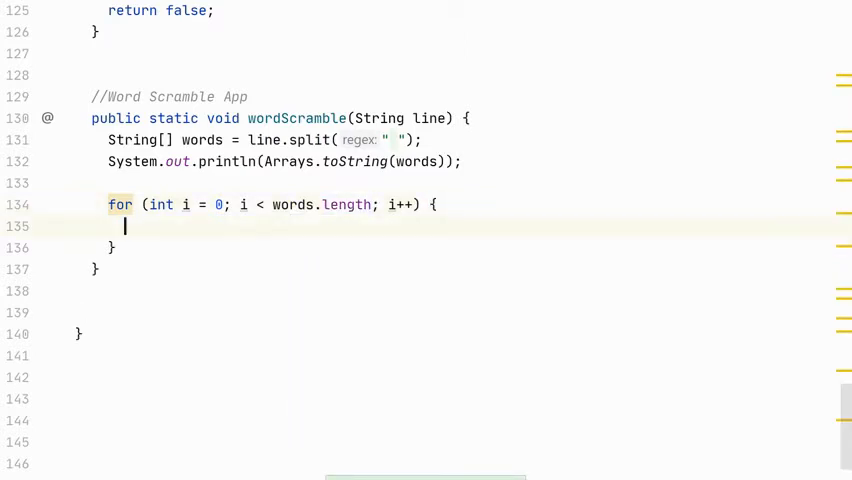
Inside the loop declare String w = scramble(words[i])
{"action": "type", "text": "String"}
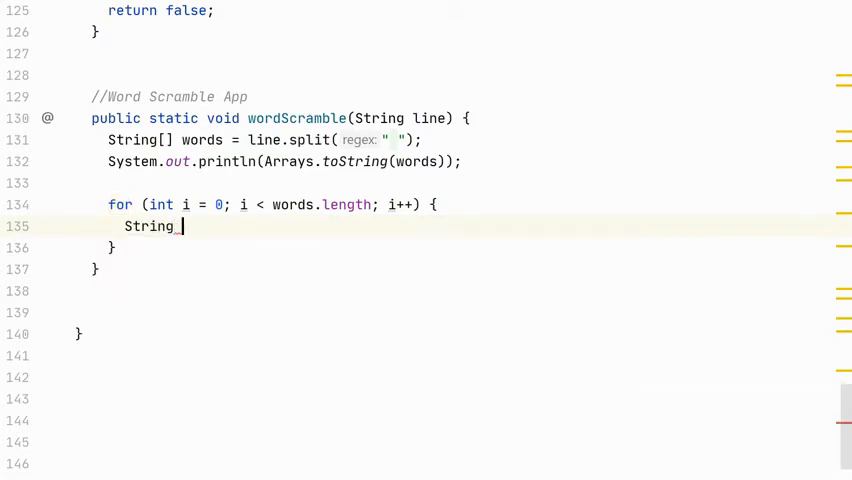
{"action": "type", "text": "w ="}
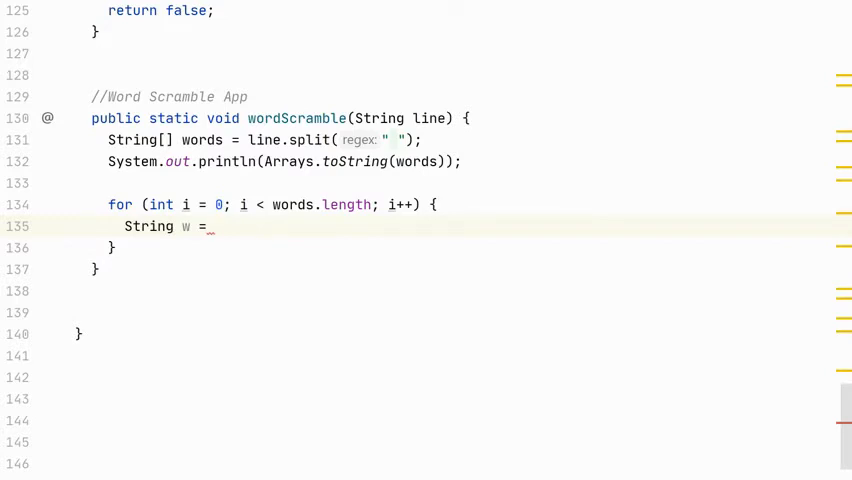
{"action": "type", "text": "sca"}
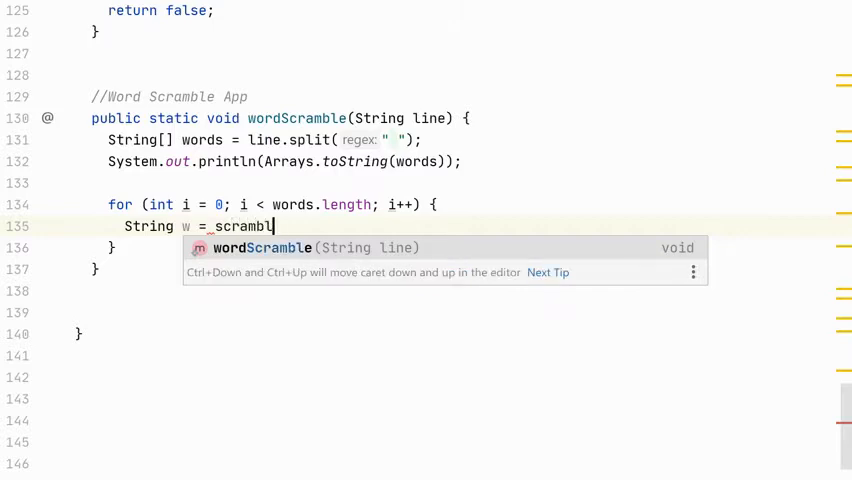
{"action": "type", "text": "scramble(word["}
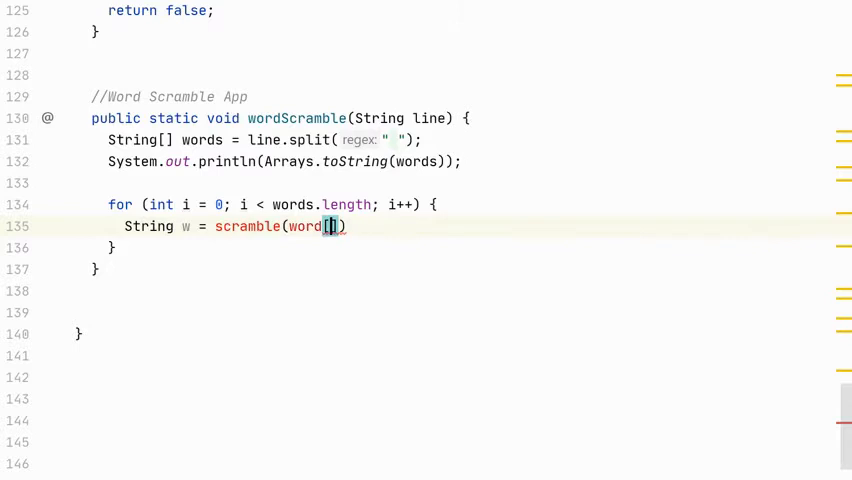
{"action": "type", "text": "s[i]"}
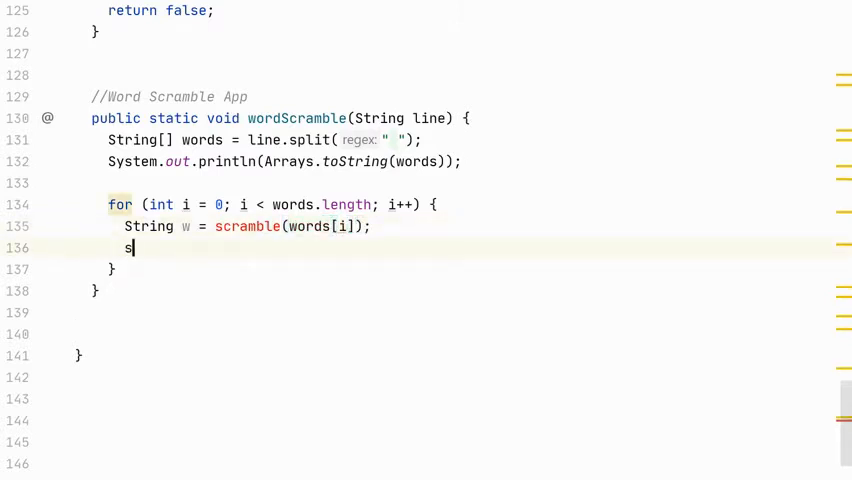
Print each scrambled word w followed by a space
{"action": "type", "text": "System.out.println();"}
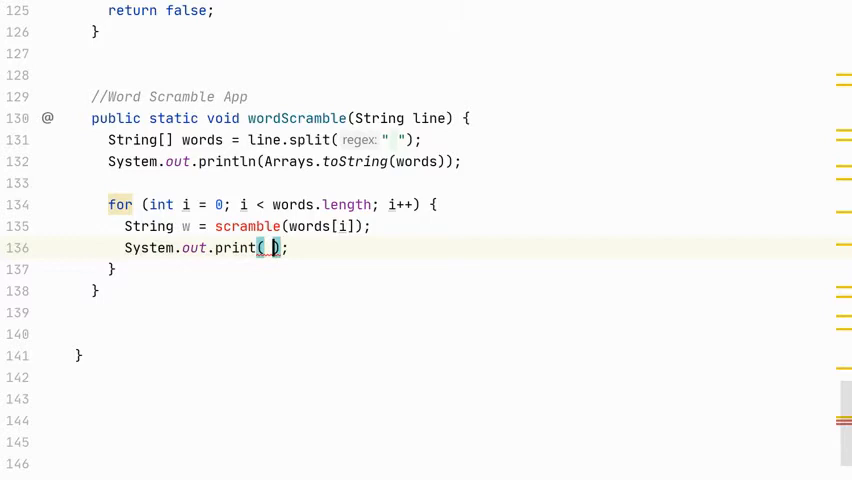
{"action": "type", "text": "w +"}
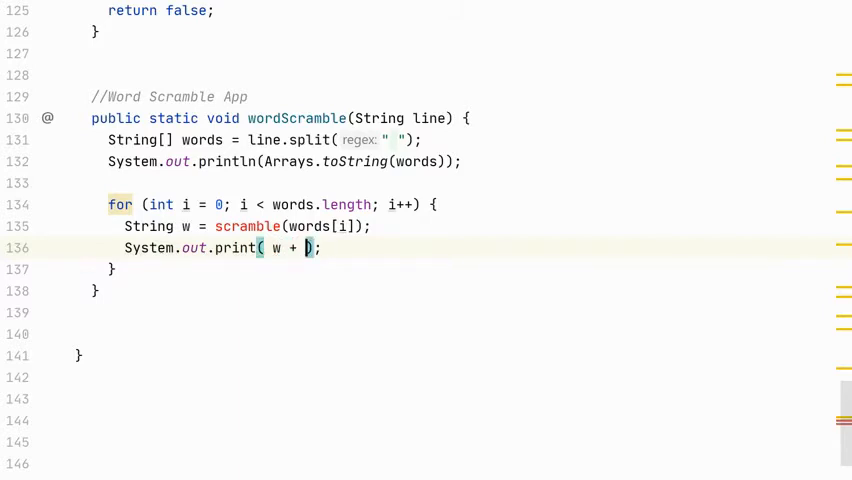
{"action": "type", "text": "\" \""}
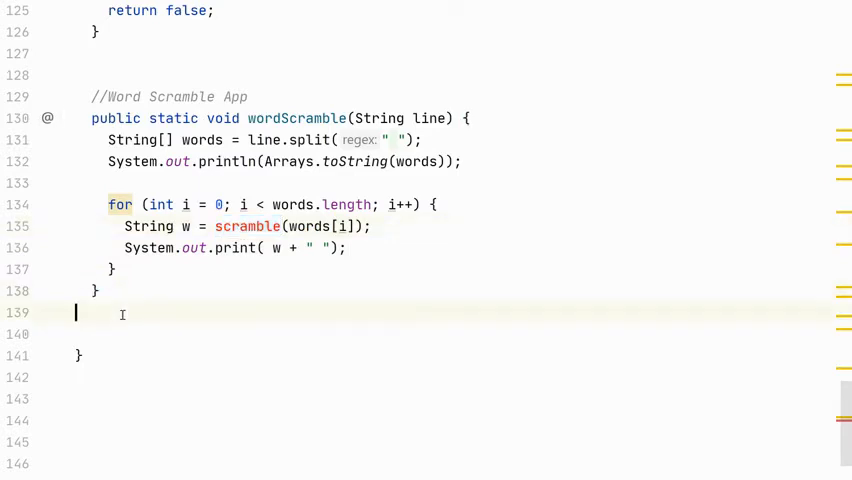
Declare public static String scramble(String word) below wordScramble
{"action": "type", "text": "public"}
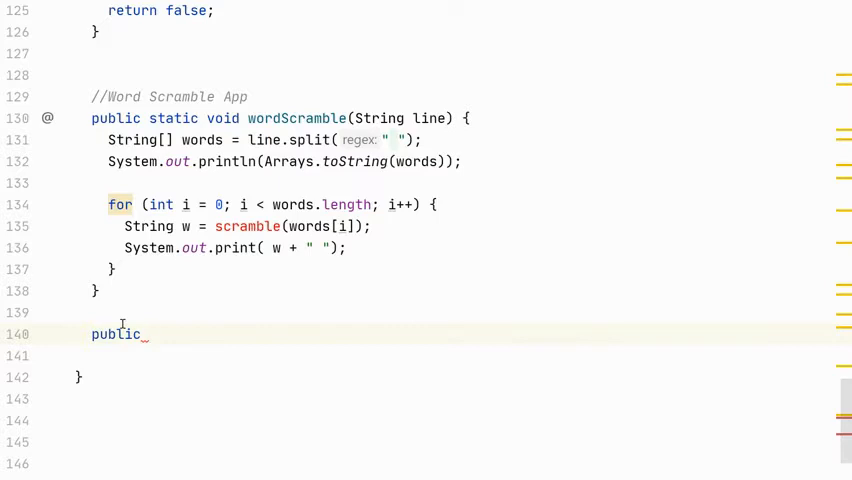
{"action": "type", "text": "static v"}
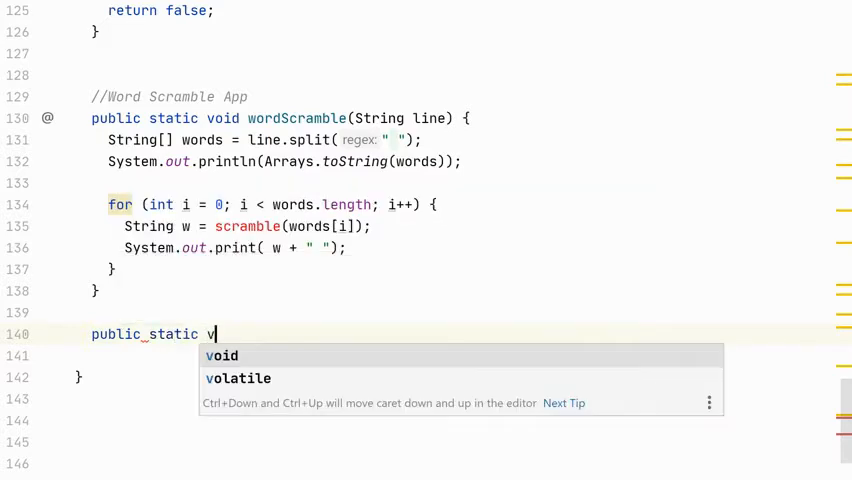
{"action": "type", "text": "String"}
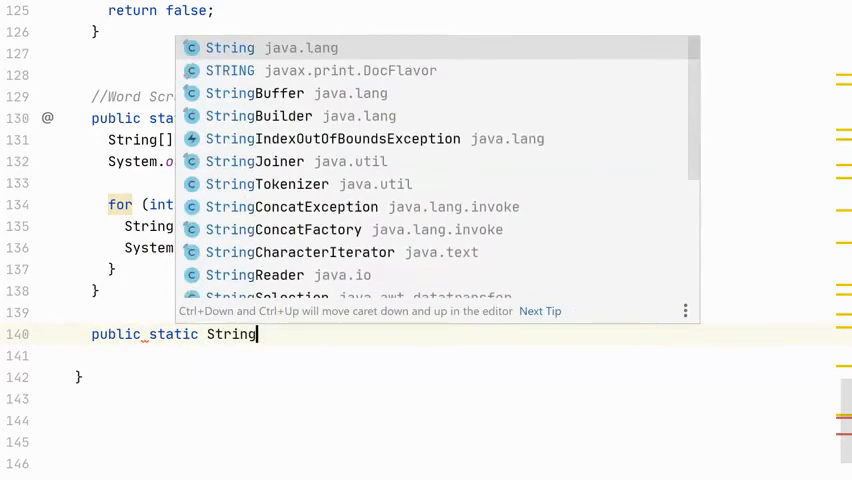
{"action": "type", "text": "_sc"}
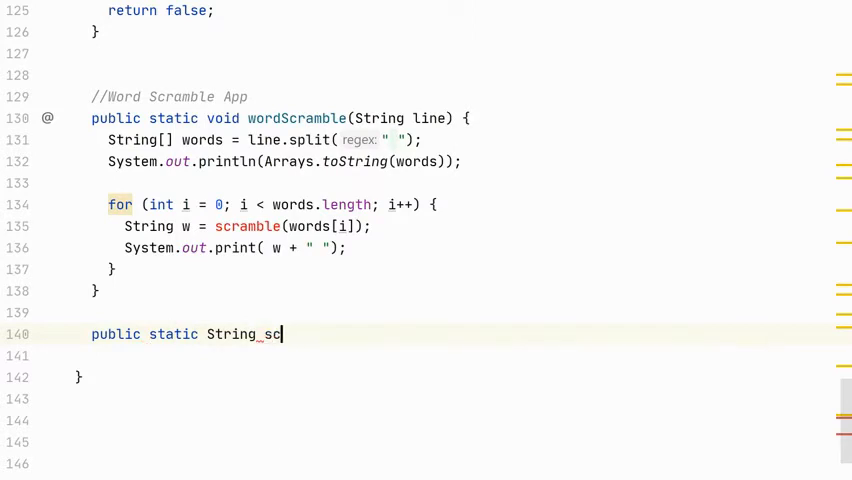
{"action": "type", "text": "ramble"}
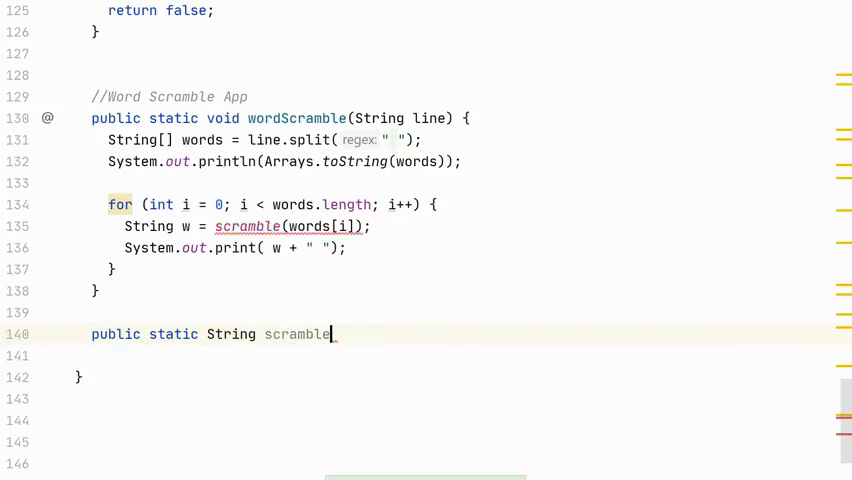
{"action": "type", "text": "(String )"}
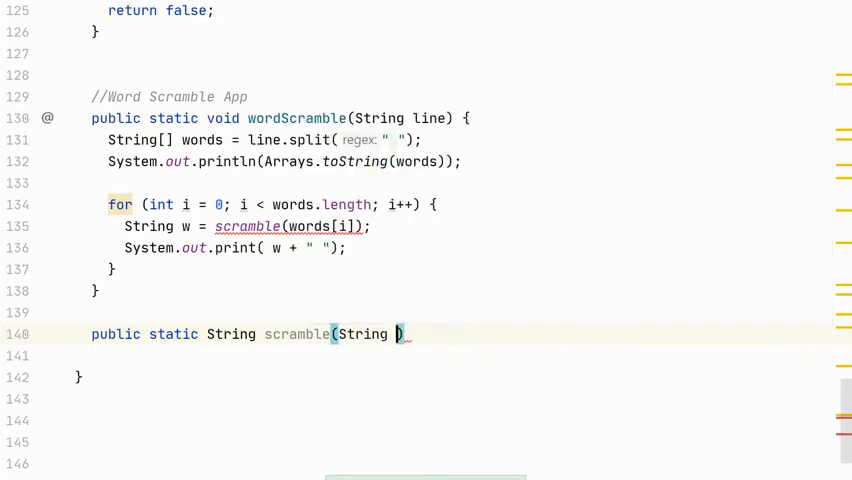
{"action": "type", "text": "word"}
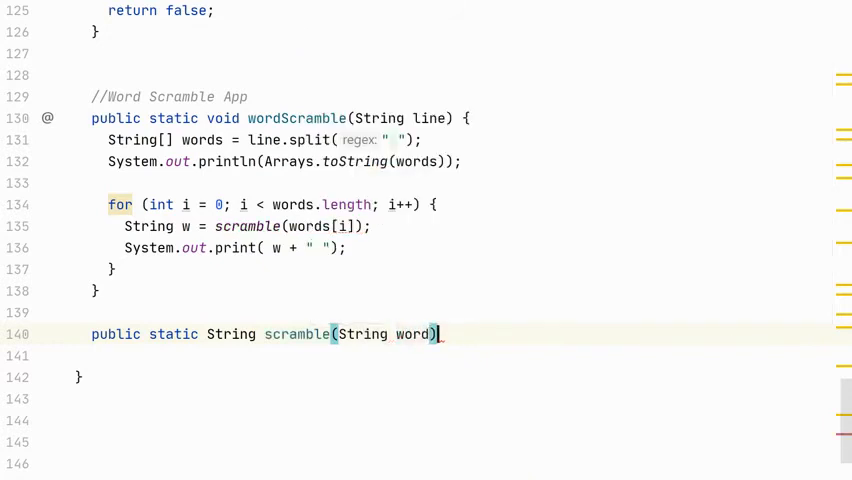
{"action": "type", "text": "{"}
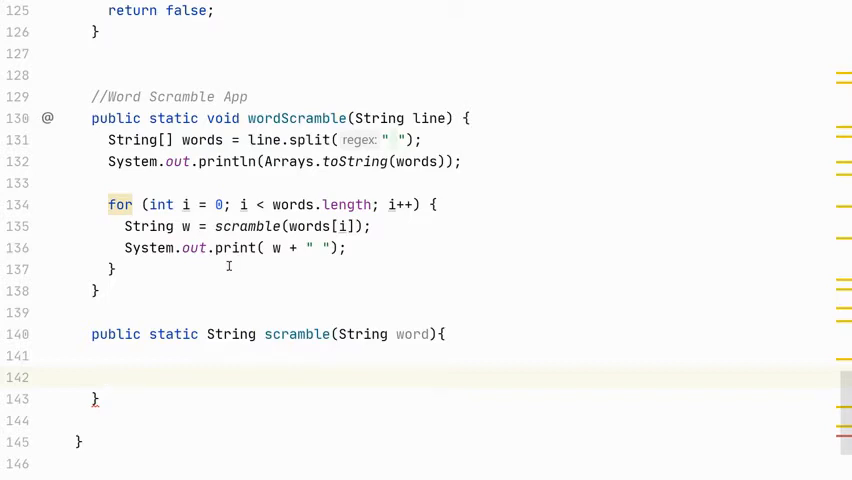
Give the scramble stub a body that returns null for now
{"action": "type", "text": "return"}
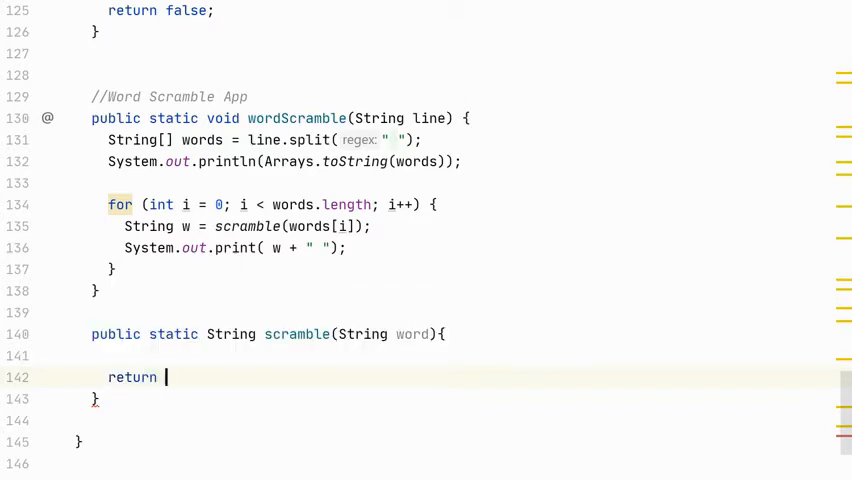
{"action": "type", "text": "null"}
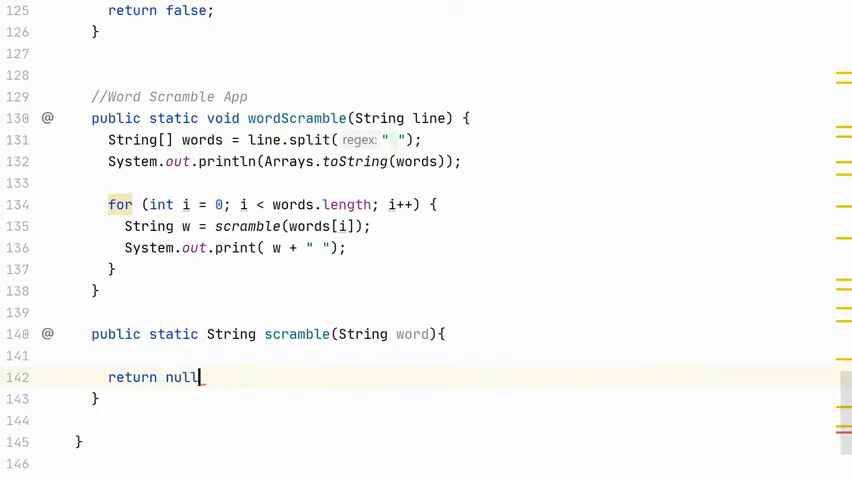
{"action": "type", "text": ";"}
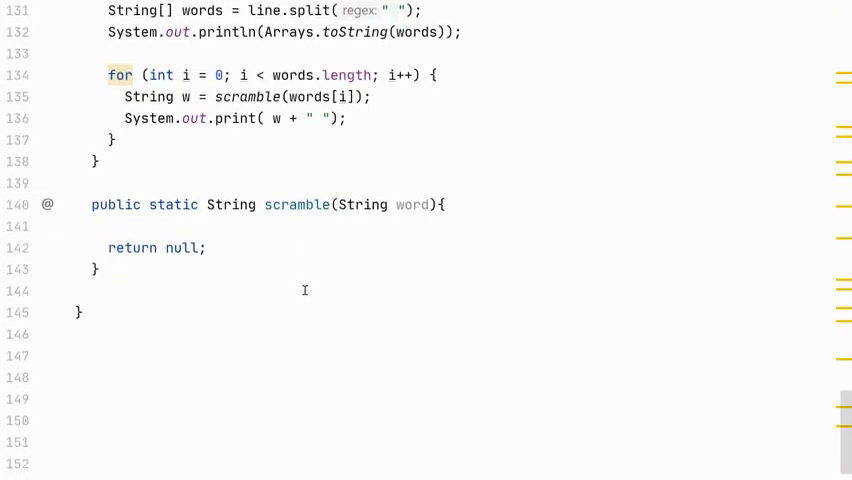
{"action": "scroll", "scroll_direction": "down", "scroll_amount": 3}
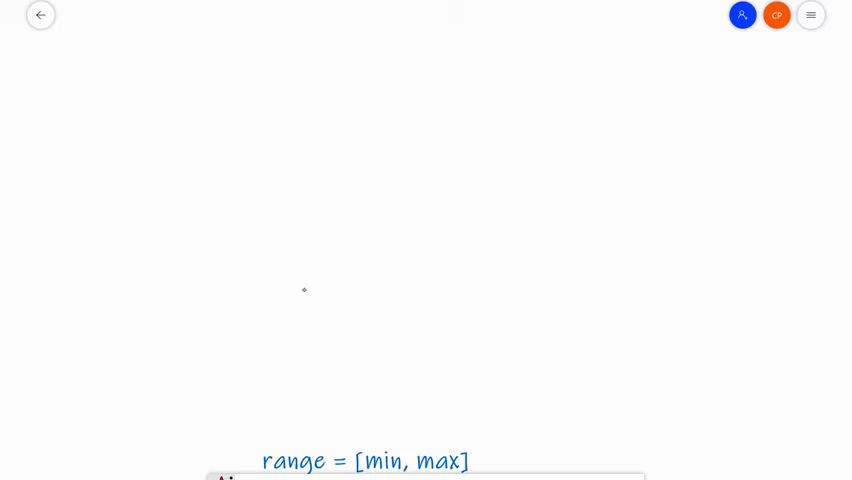
Handwrite "Bygones!," and box its interior letters ygone with arrows at each end
{"action": "left_click_drag", "start_coordinate": [168, 100], "coordinate": [228, 156]}
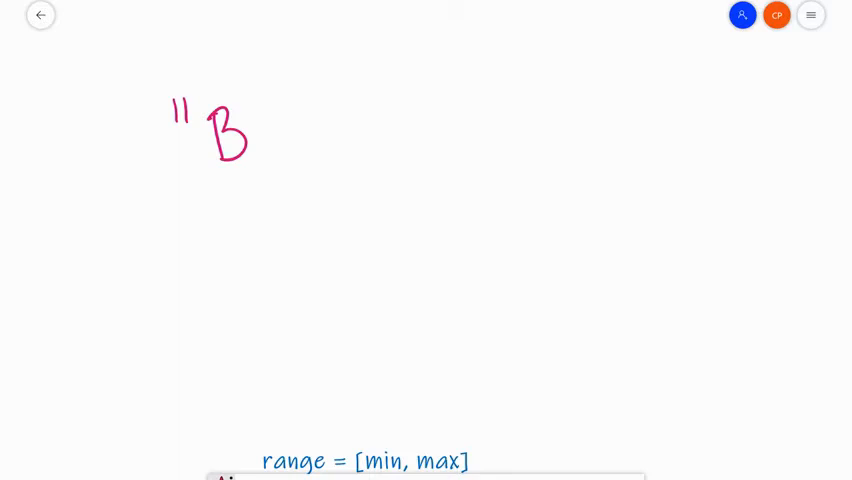
{"action": "left_click_drag", "start_coordinate": [270, 120], "coordinate": [270, 184]}
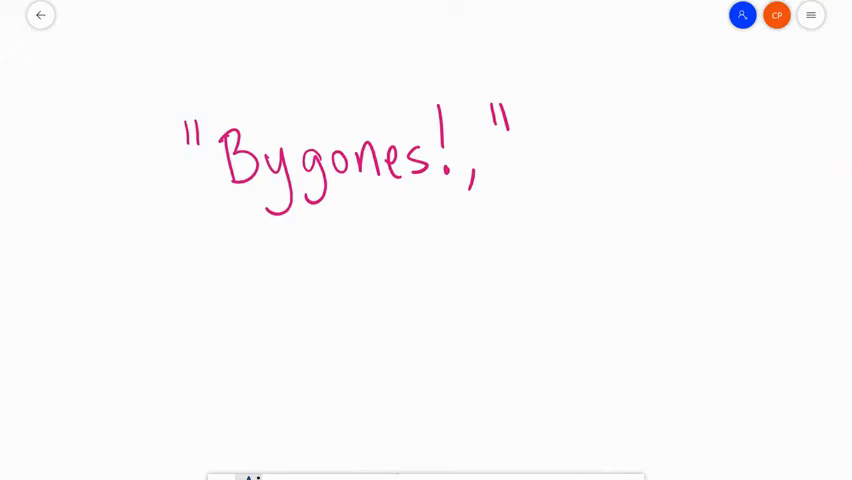
{"action": "left_click_drag", "start_coordinate": [260, 136], "coordinate": [304, 120]}
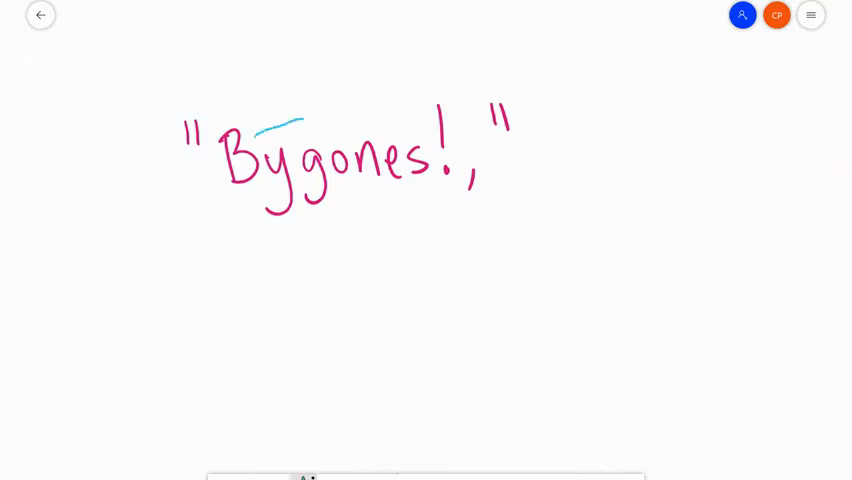
{"action": "left_click_drag", "start_coordinate": [260, 130], "coordinate": [396, 184]}
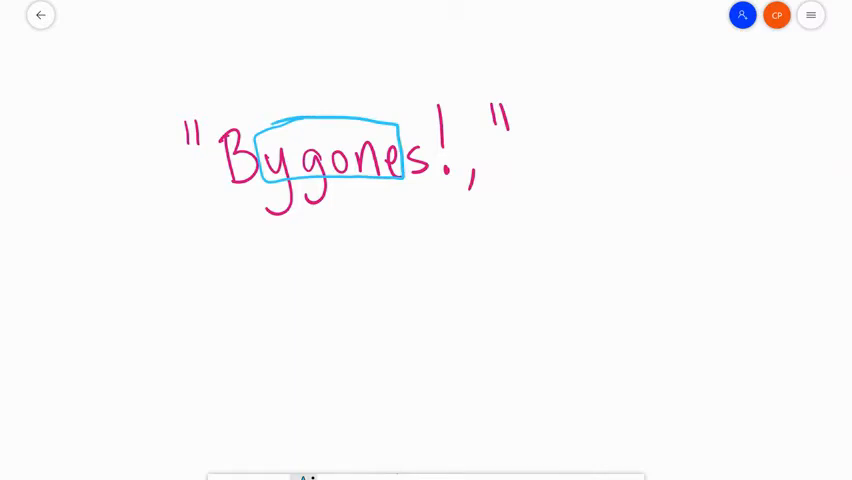
{"action": "left_click_drag", "start_coordinate": [262, 76], "coordinate": [262, 128]}
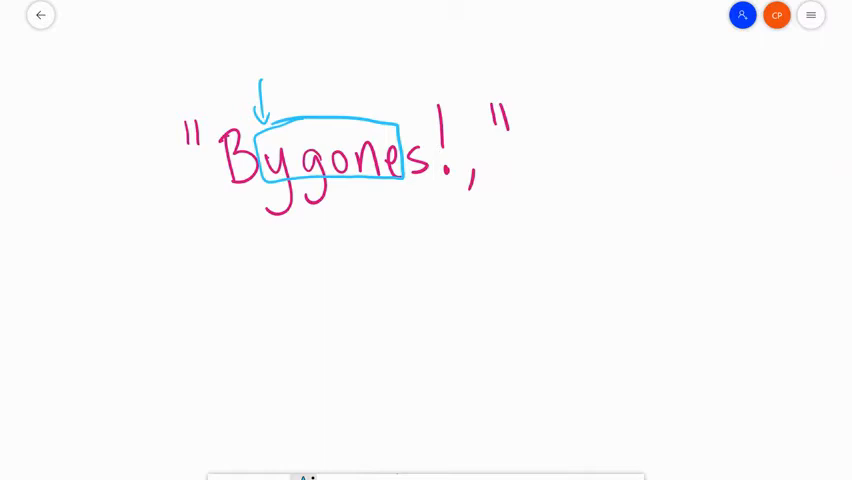
{"action": "left_click_drag", "start_coordinate": [388, 64], "coordinate": [390, 110]}
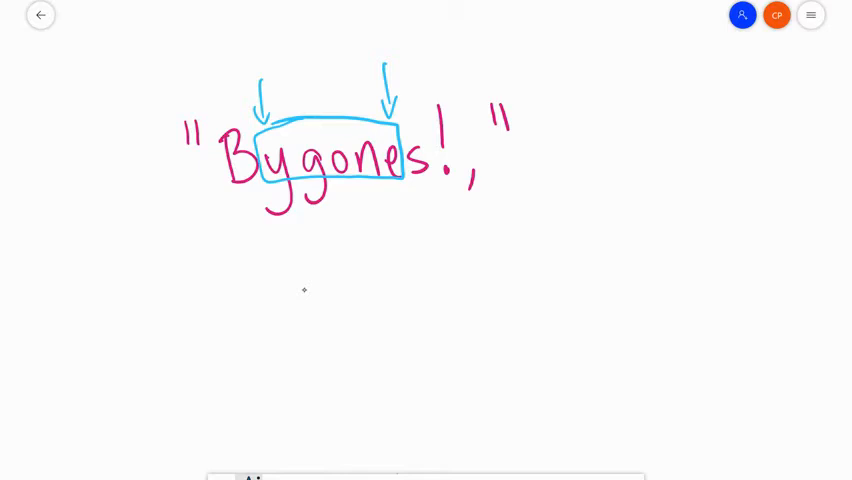
Draw an f marker pointing right from the start and an e marker pointing left from the end
{"action": "left_click_drag", "start_coordinate": [184, 230], "coordinate": [182, 260]}
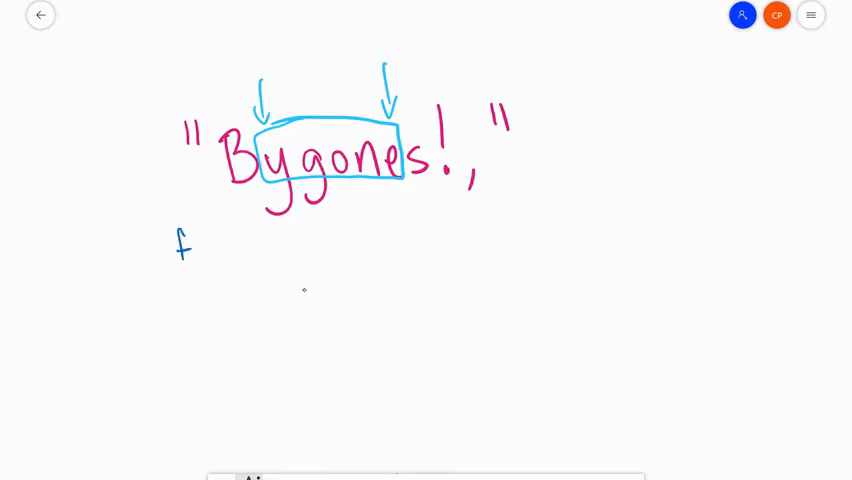
{"action": "left_click_drag", "start_coordinate": [196, 244], "coordinate": [256, 244]}
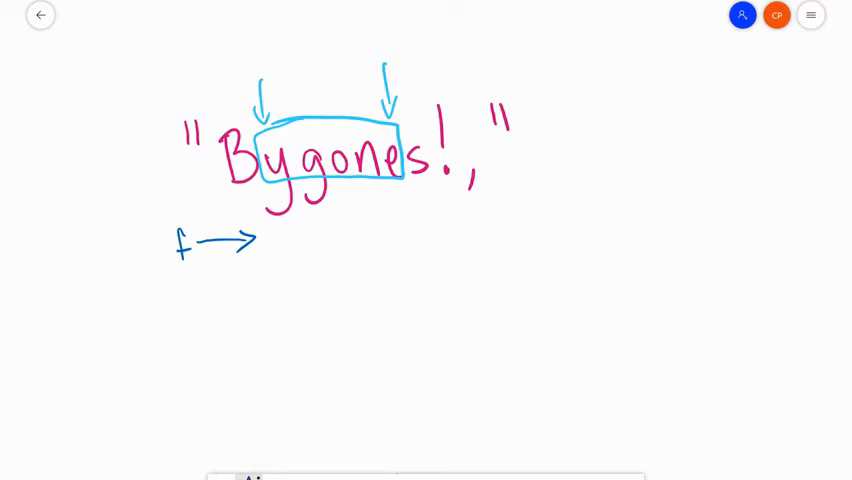
{"action": "left_click_drag", "start_coordinate": [504, 234], "coordinate": [512, 232]}
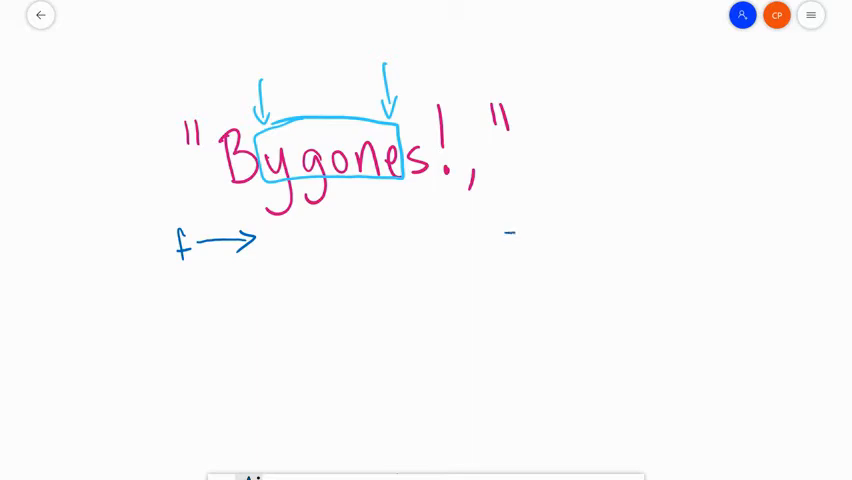
{"action": "left_click_drag", "start_coordinate": [504, 240], "coordinate": [528, 244]}
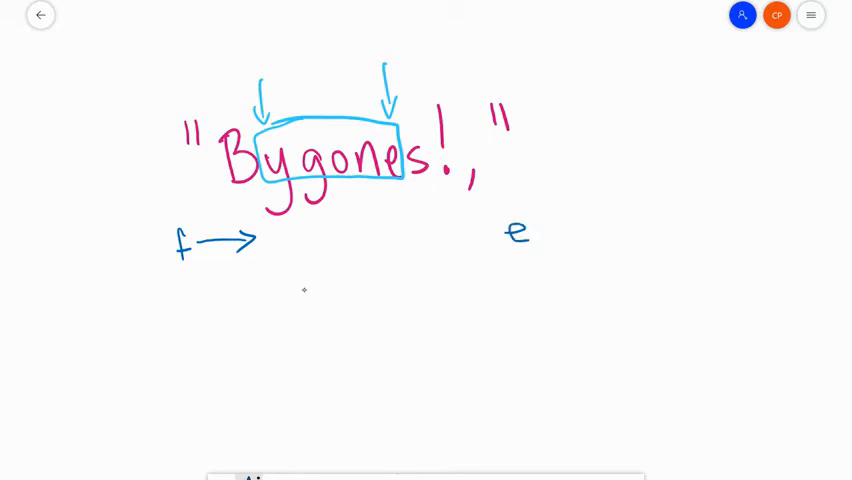
{"action": "left_click_drag", "start_coordinate": [480, 232], "coordinate": [438, 236]}
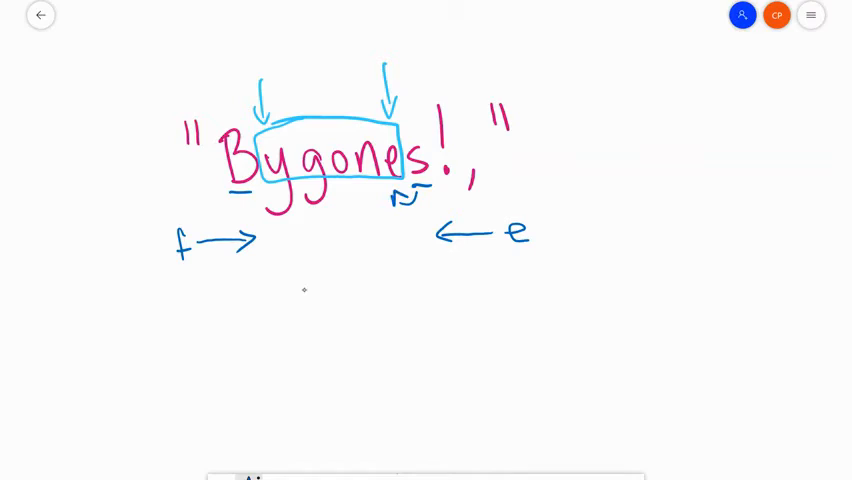
{"action": "left_click_drag", "start_coordinate": [236, 200], "coordinate": [276, 196]}
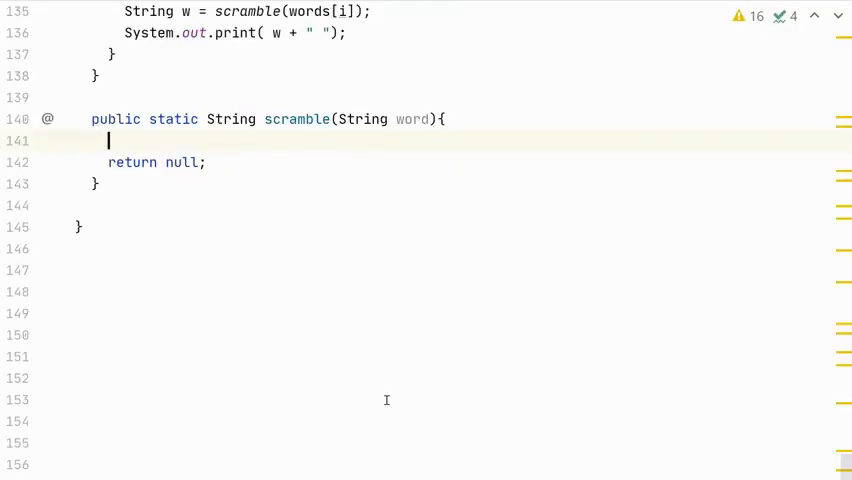
Declare char[] letters = word.toCharArray() inside scramble
{"action": "type", "text": "char["}
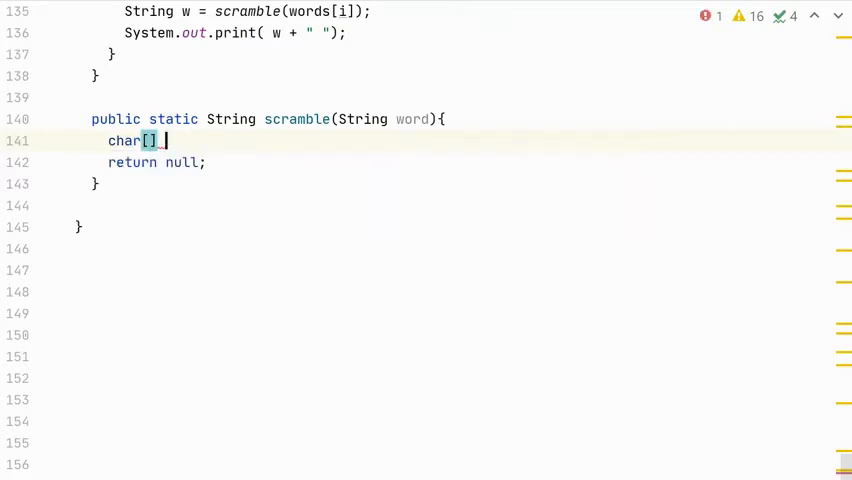
{"action": "type", "text": "letters"}
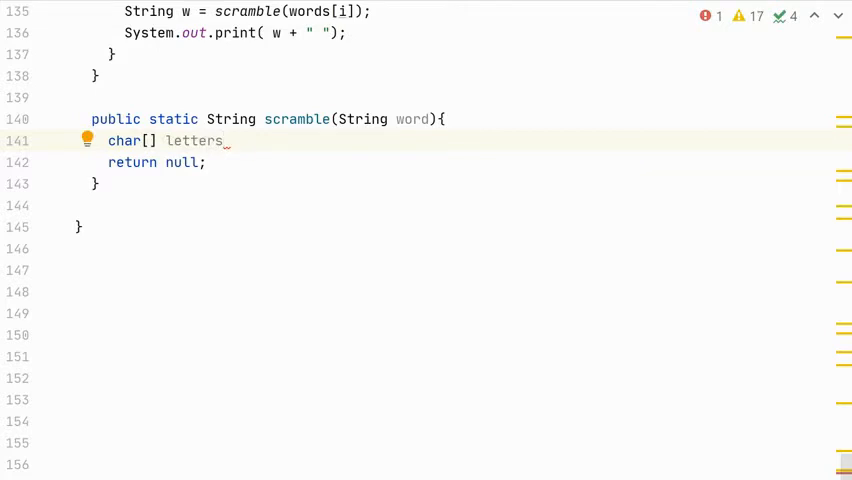
{"action": "type", "text": "="}
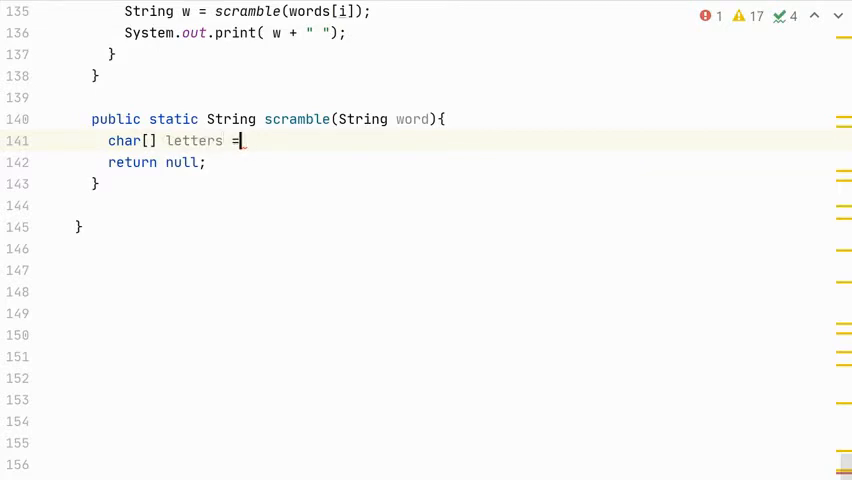
{"action": "type", "text": "word."}
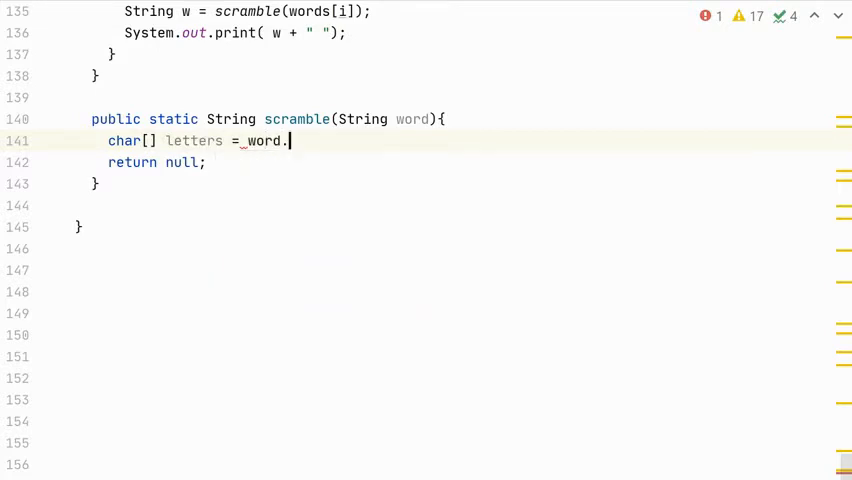
{"action": "type", "text": "toCharArray()"}
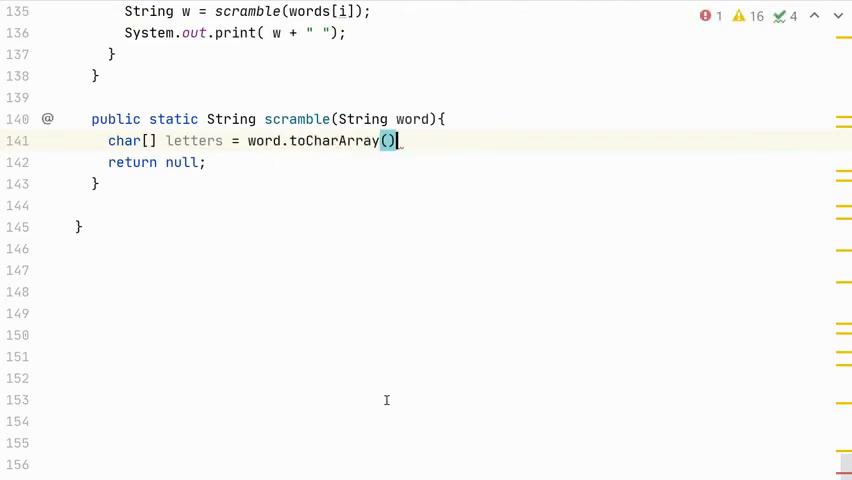
Set int f = 0 and int e = letters.length - 1
{"action": "type", "text": "int"}
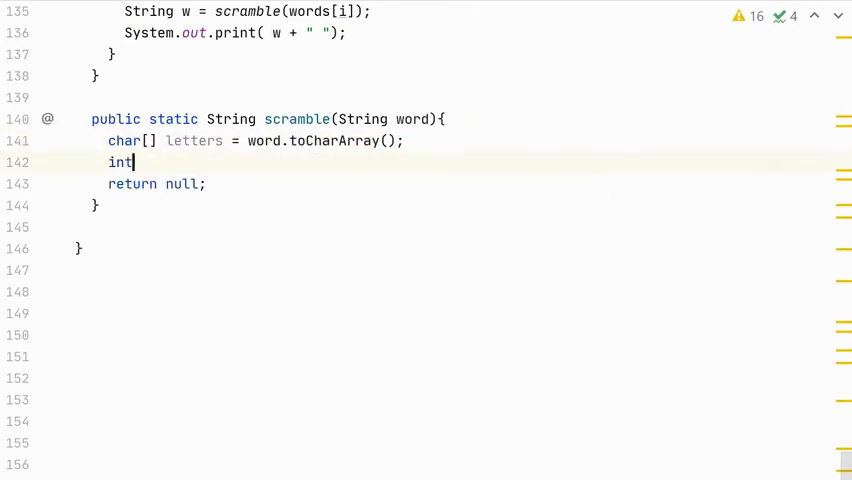
{"action": "type", "text": "f = 0"}
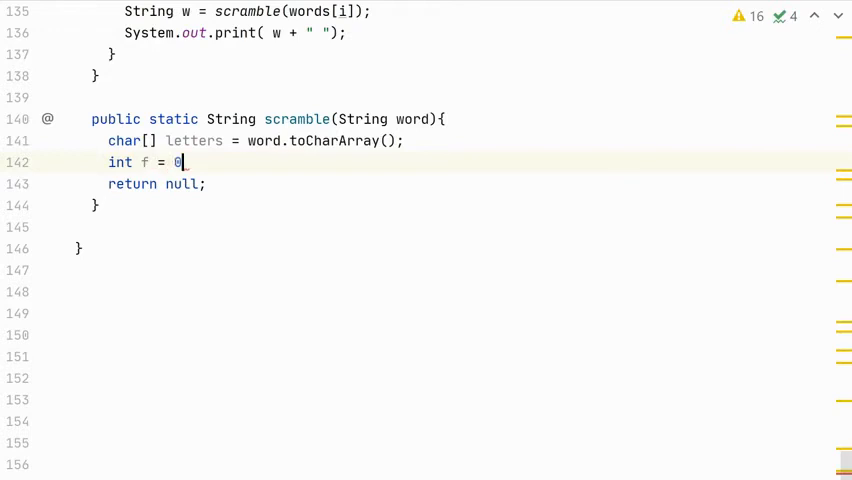
{"action": "key", "text": "Enter"}
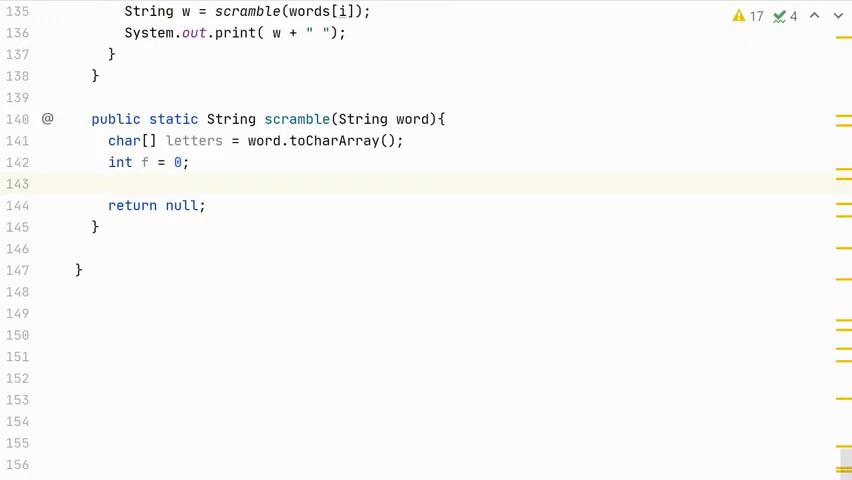
{"action": "type", "text": "int e"}
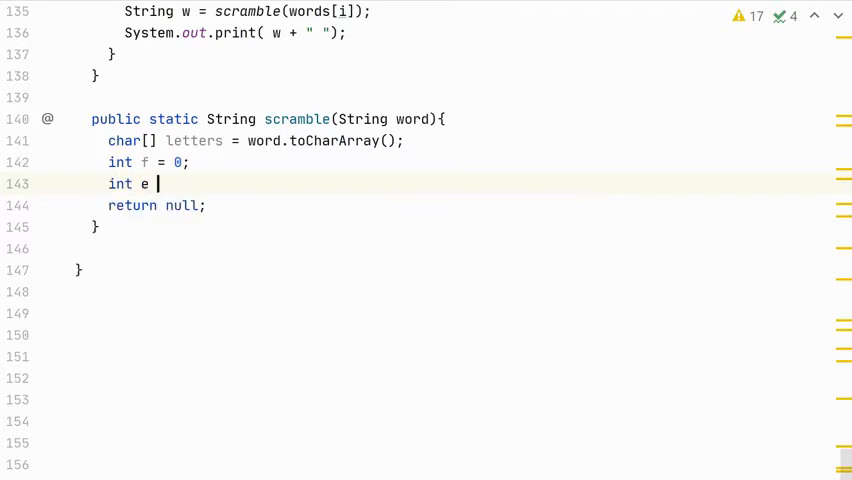
{"action": "type", "text": "="}
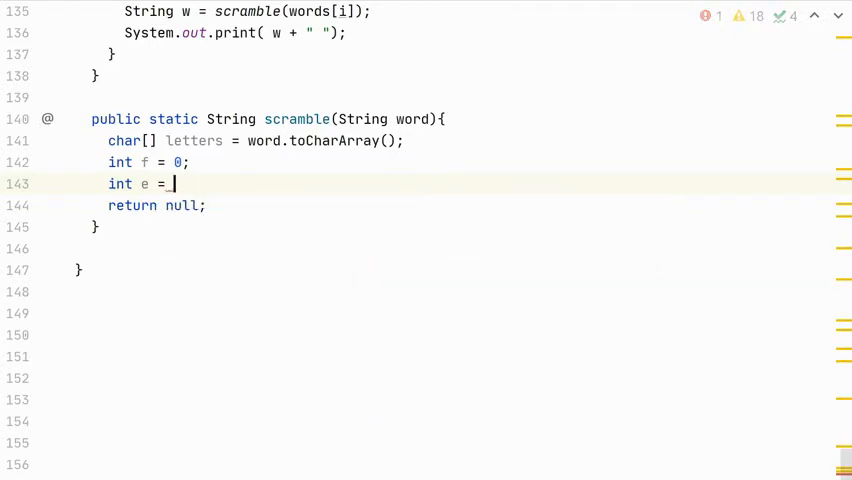
{"action": "type", "text": "letters.length - 1;"}
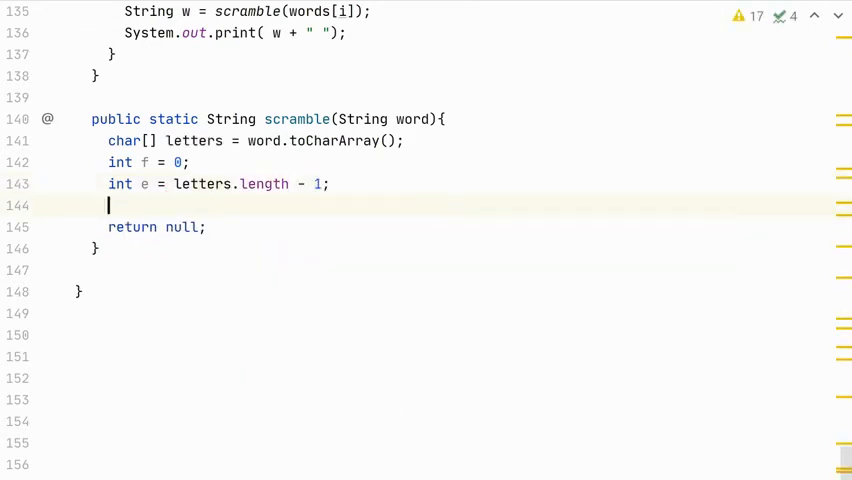
Write while(!Character.isLetter(letters[f])) f++; to skip leading non-letters
{"action": "type", "text": "if("}
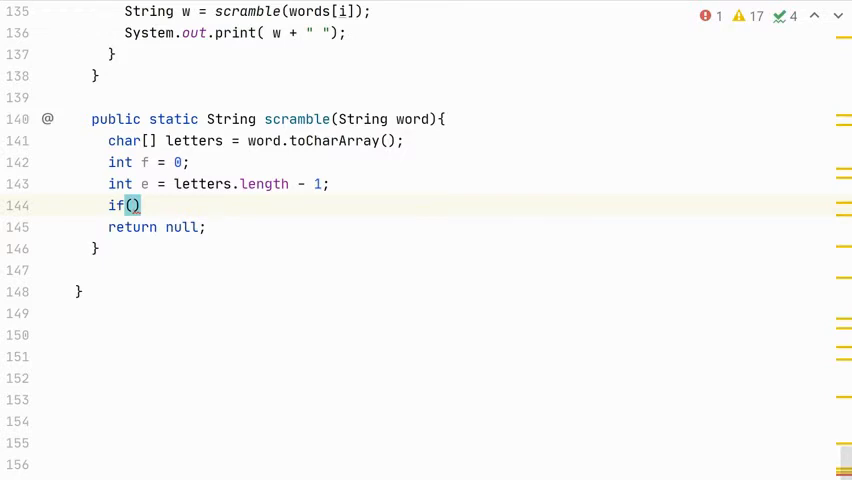
{"action": "key", "text": "BackSpace"}
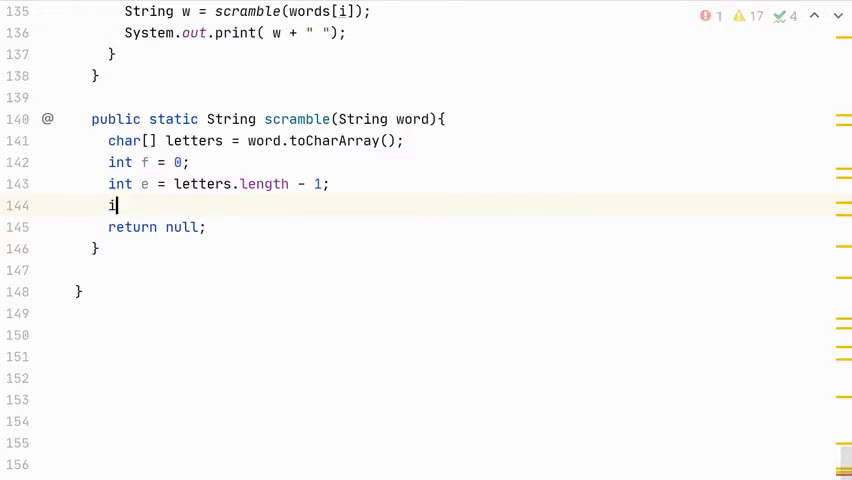
{"action": "type", "text": "while("}
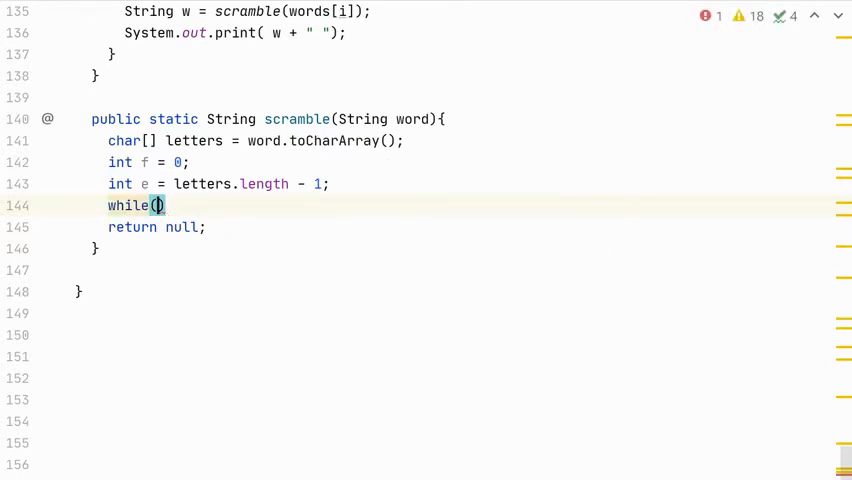
{"action": "type", "text": "!Character.isLetter("}
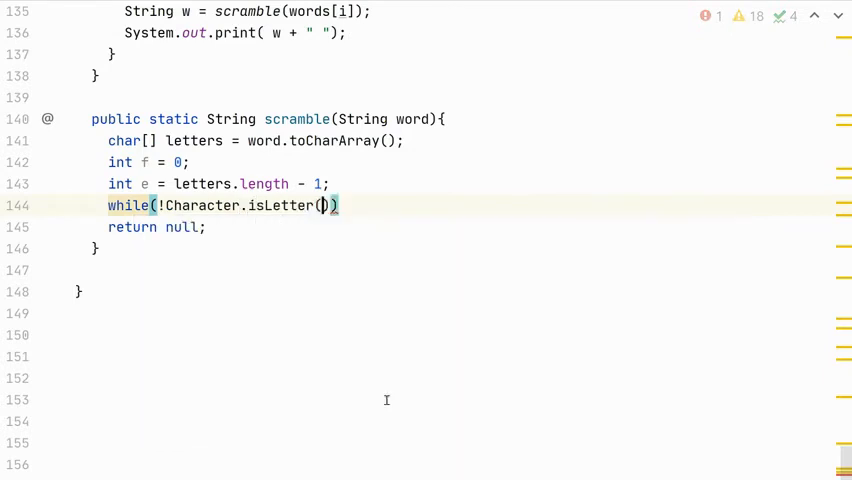
{"action": "type", "text": "word"}
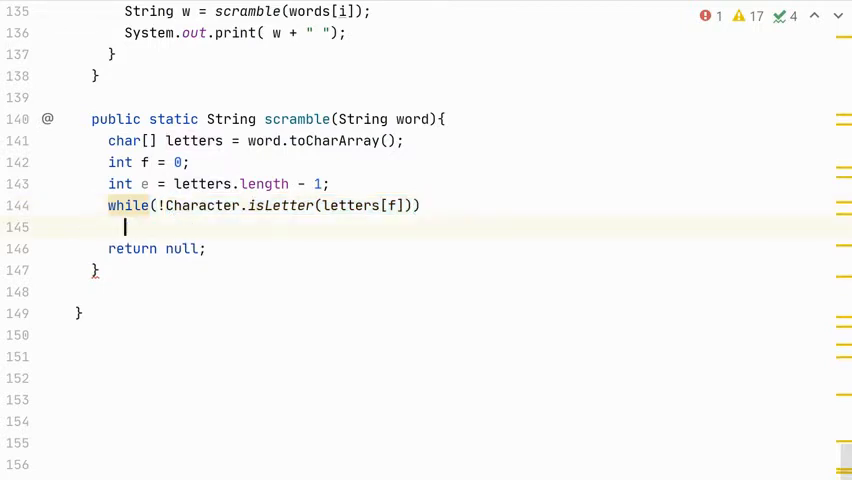
{"action": "type", "text": "f++;"}
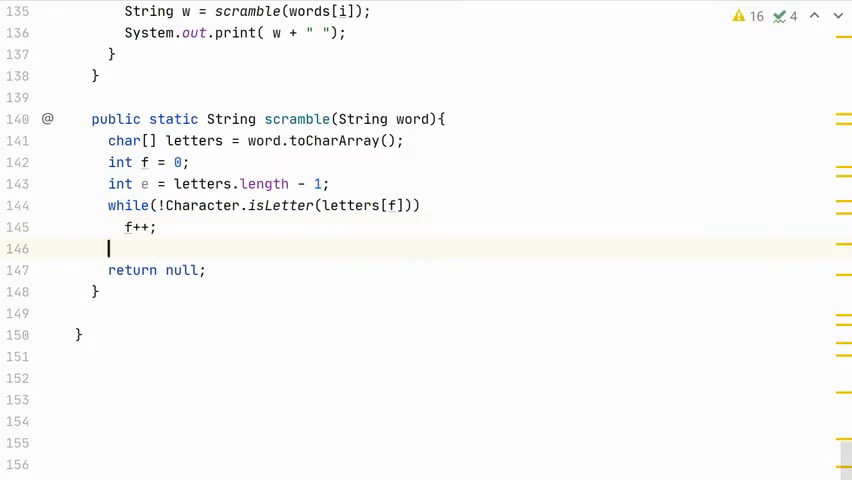
Write while(!Character.isLetter(letters[e])) e--; to skip trailing non-letters
{"action": "type", "text": "while"}
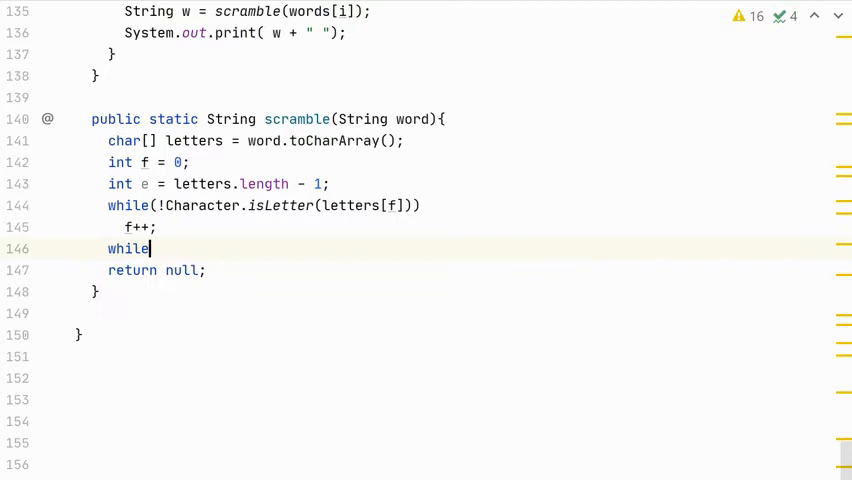
{"action": "type", "text": "(!"}
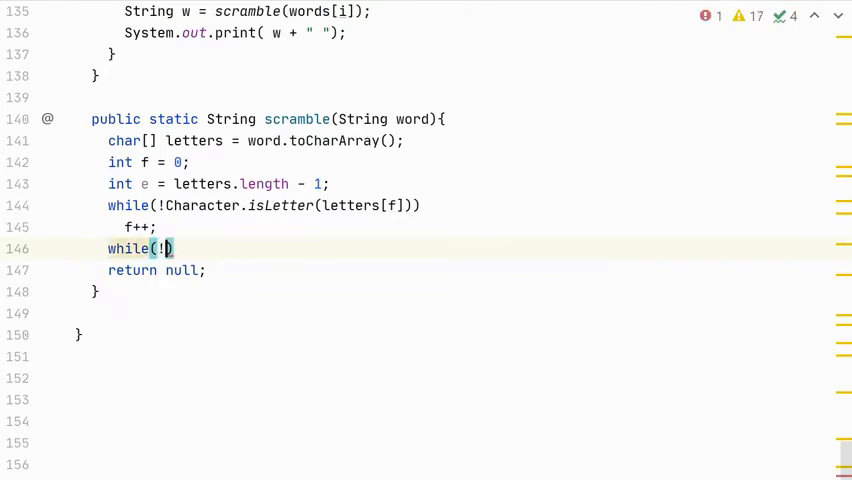
{"action": "type", "text": "C"}
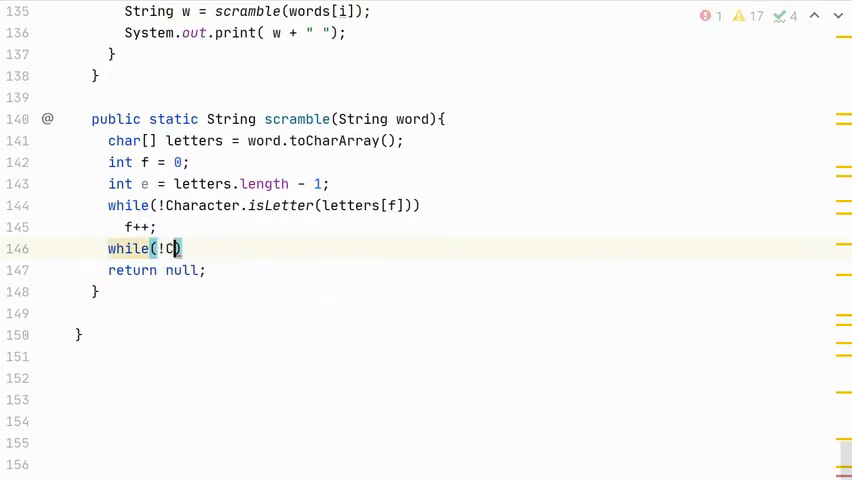
{"action": "type", "text": "haracter.isLetter("}
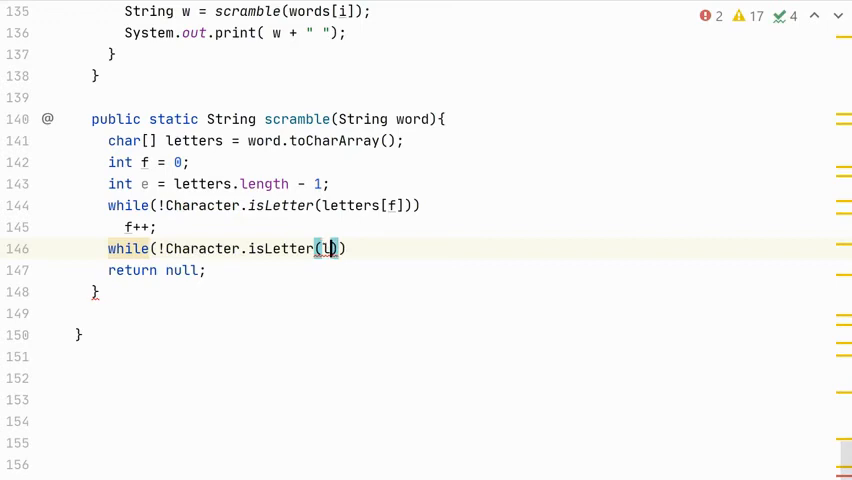
{"action": "type", "text": "letters[e"}
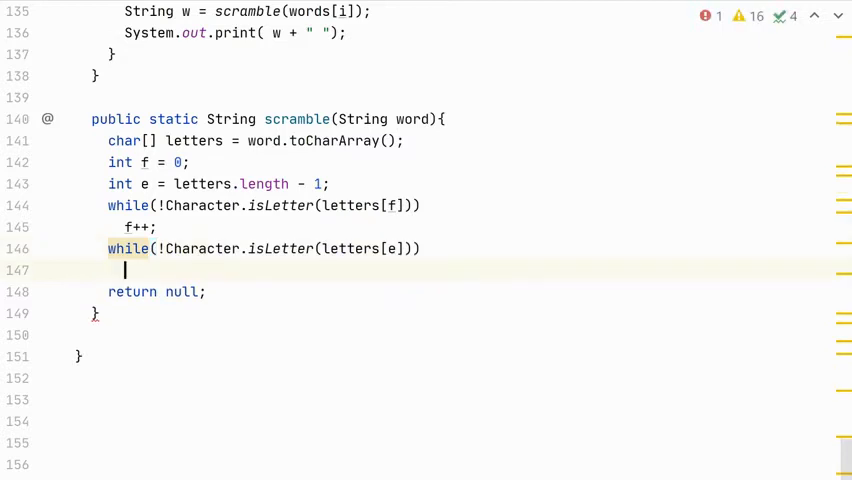
{"action": "type", "text": "e--;"}
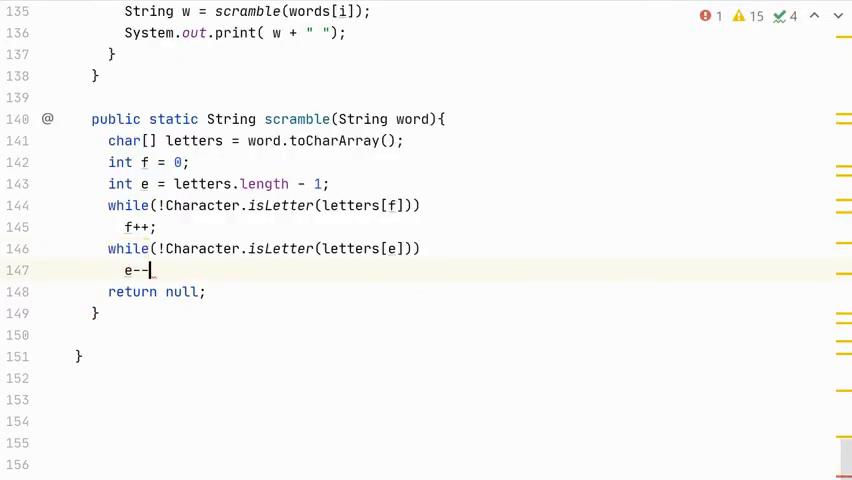
{"action": "type", "text": ";"}
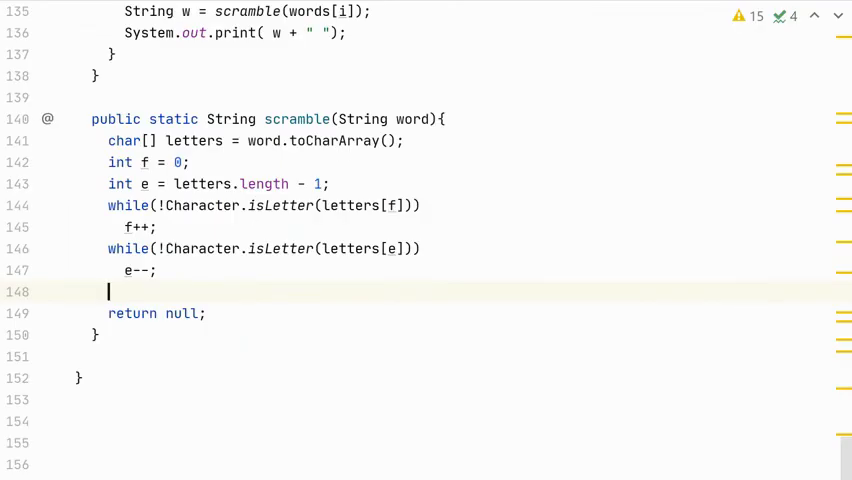
Step f and e one further inward and create Random rng = new Random()
{"action": "type", "text": "f++"}
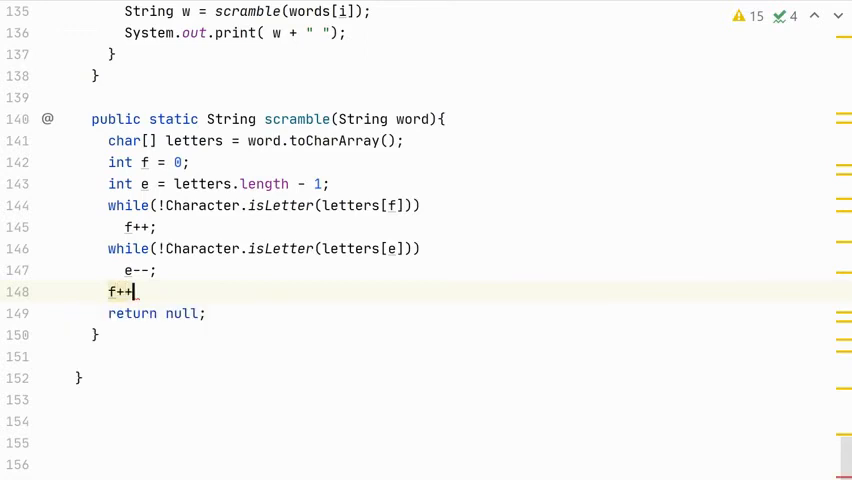
{"action": "type", "text": ";"}
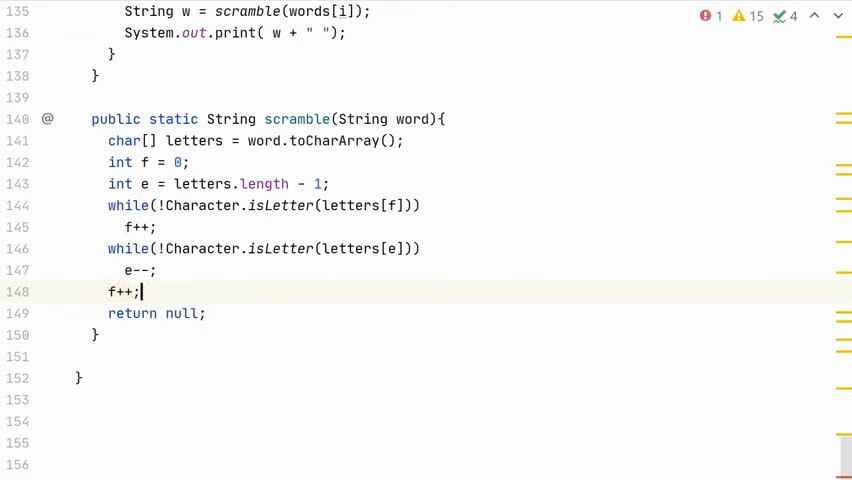
{"action": "type", "text": "e--;"}
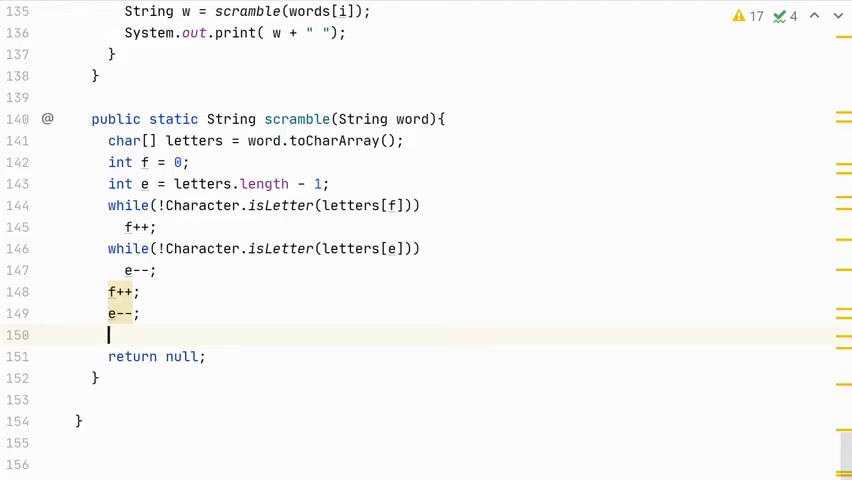
{"action": "type", "text": "Random rn"}
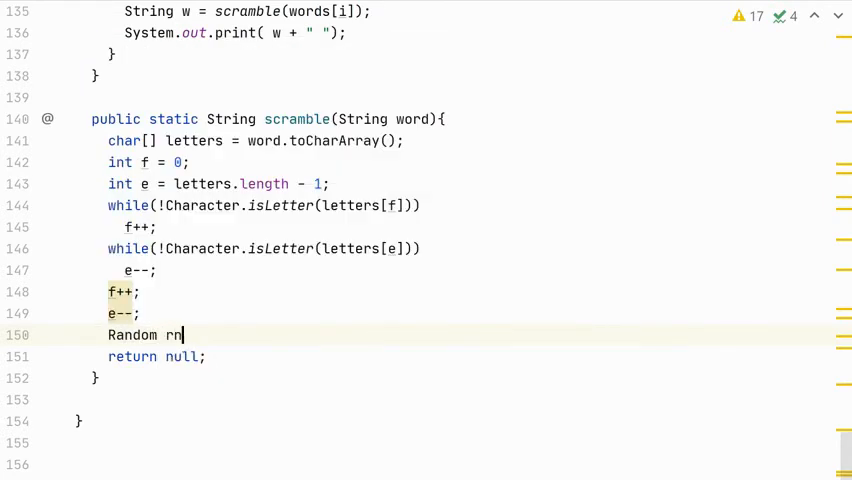
{"action": "type", "text": "g = n"}
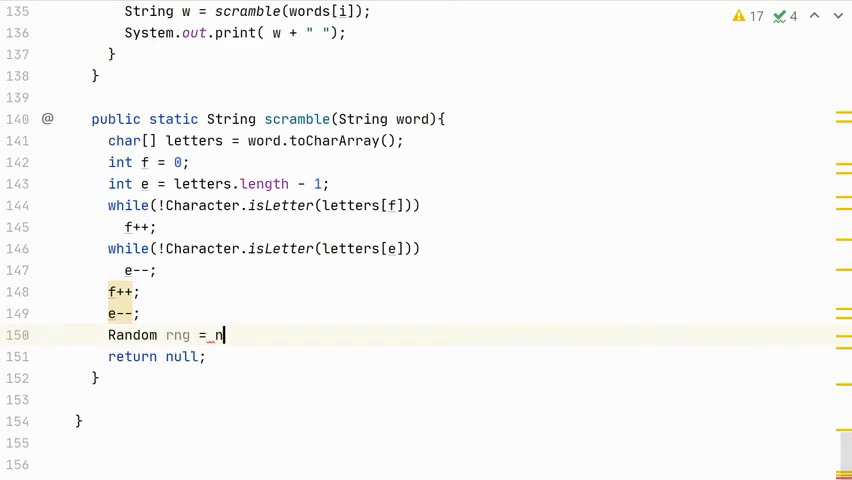
{"action": "type", "text": "new Random();"}
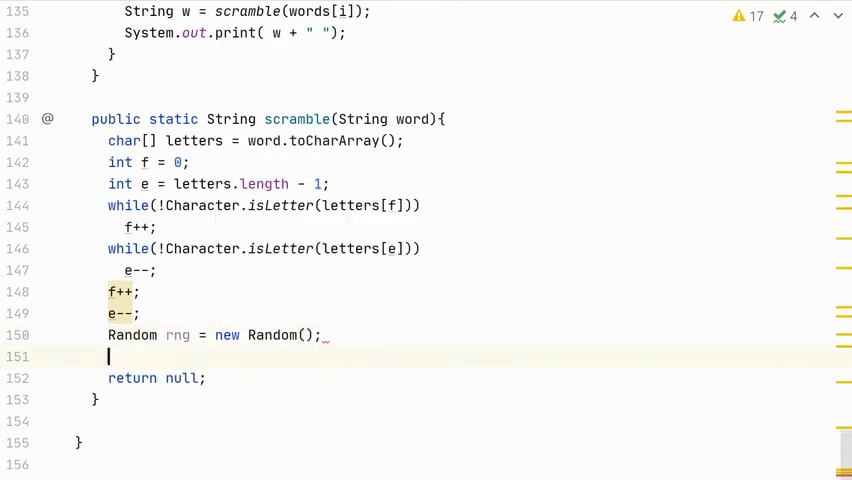
Open a for loop from i = f to i <= e and begin int r = inside it
{"action": "type", "text": "for (int i = 0; i < ; i++) {"}
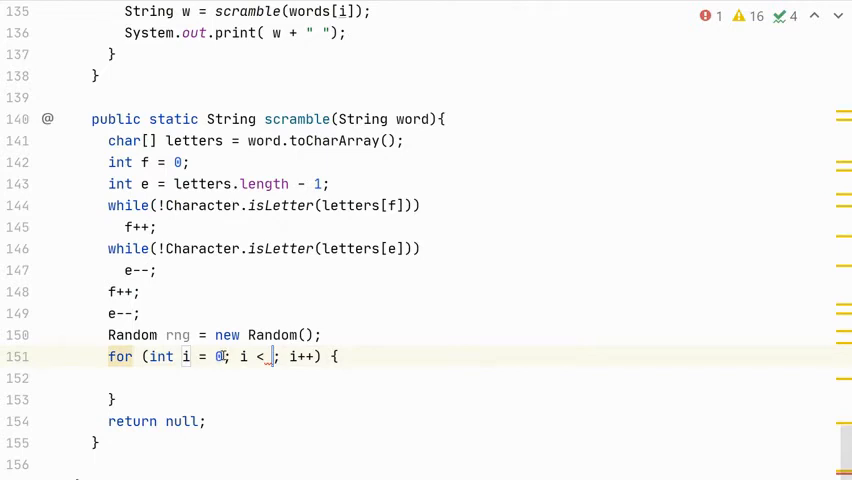
{"action": "type", "text": "f"}
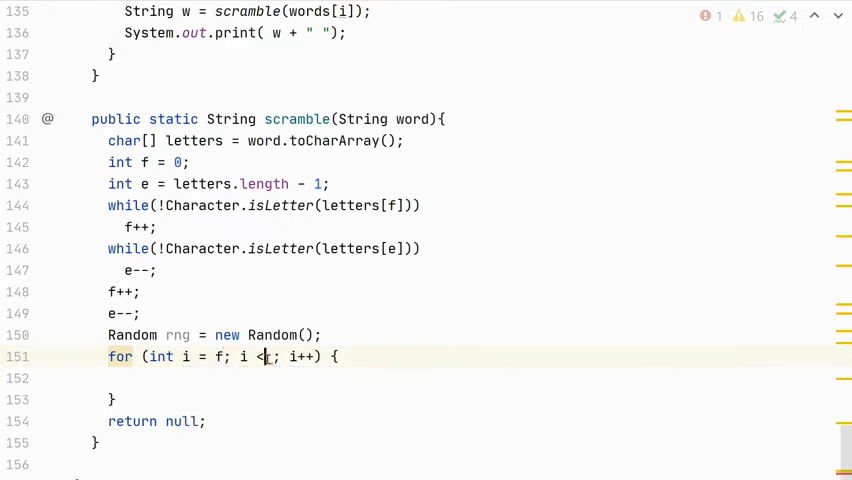
{"action": "type", "text": "="}
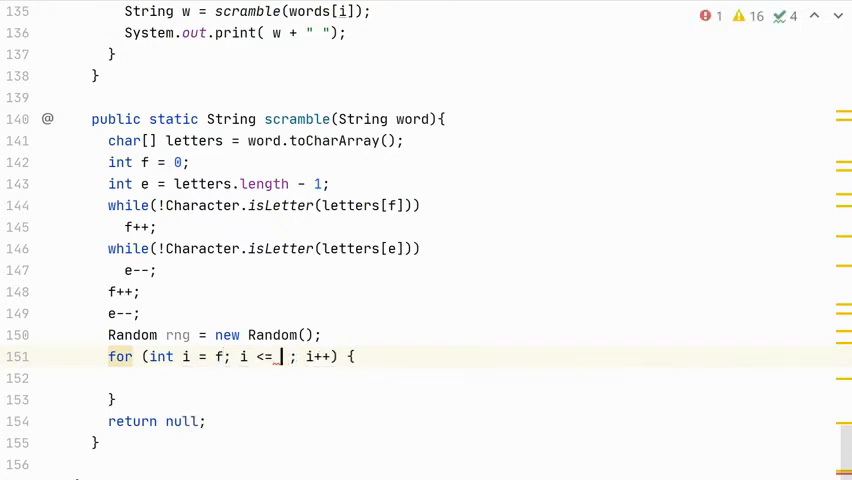
{"action": "type", "text": "e"}
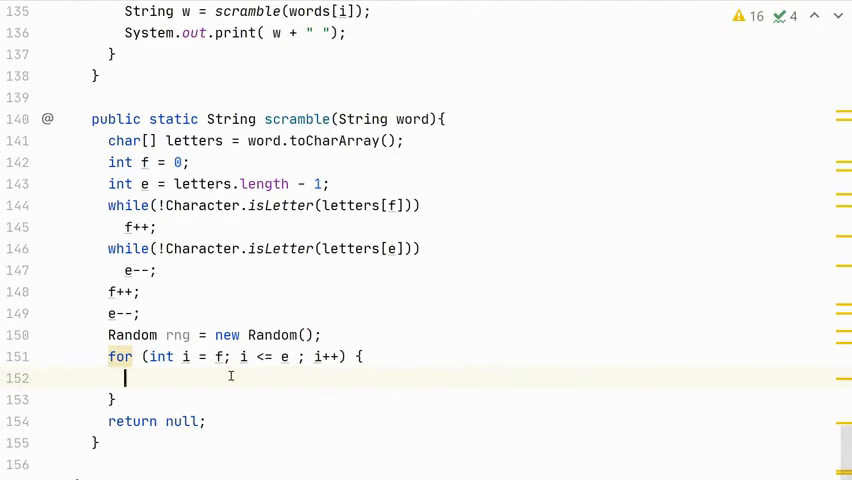
{"action": "type", "text": "int"}
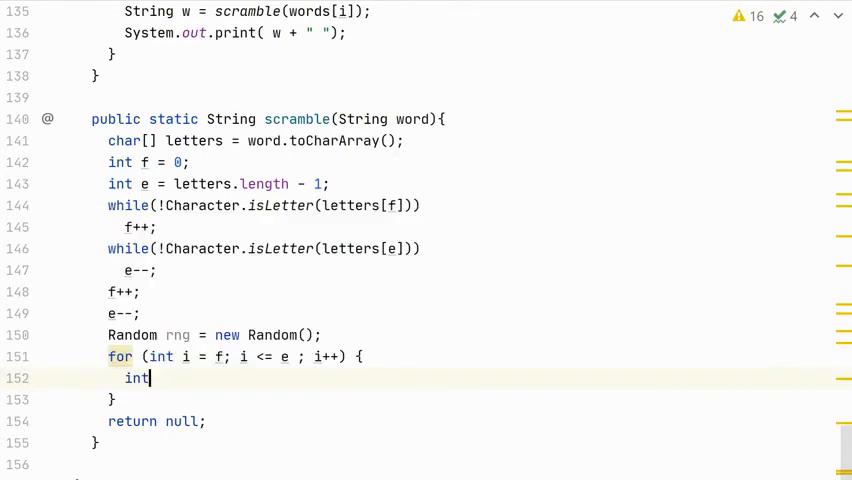
{"action": "type", "text": "r ="}
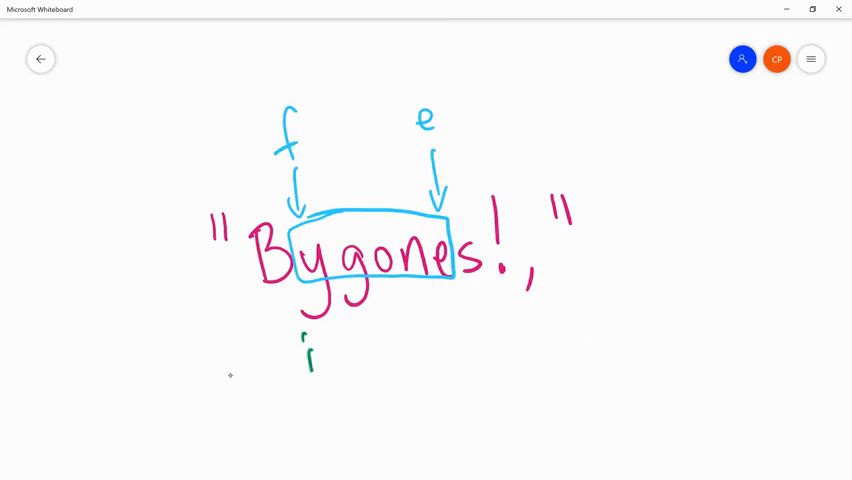
Draw an index i with a rightward arrow beneath the boxed letters of Bygones
{"action": "left_click_drag", "start_coordinate": [324, 348], "coordinate": [396, 344]}
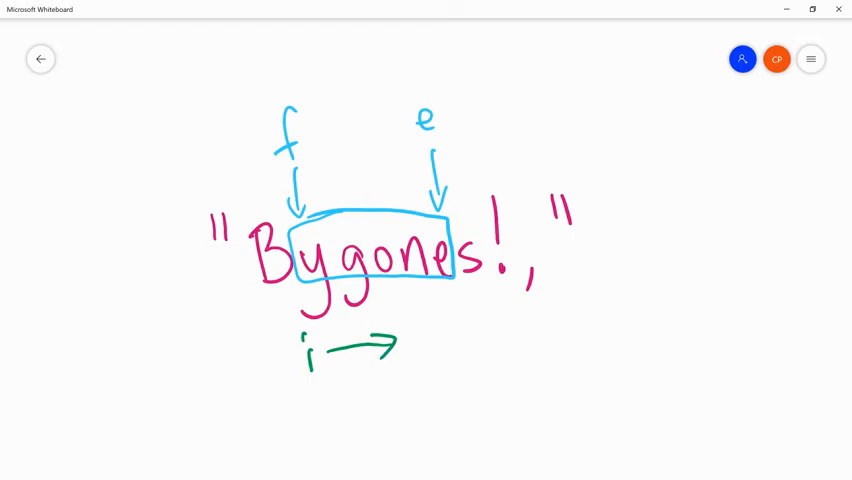
{"action": "left_click_drag", "start_coordinate": [300, 298], "coordinate": [336, 288]}
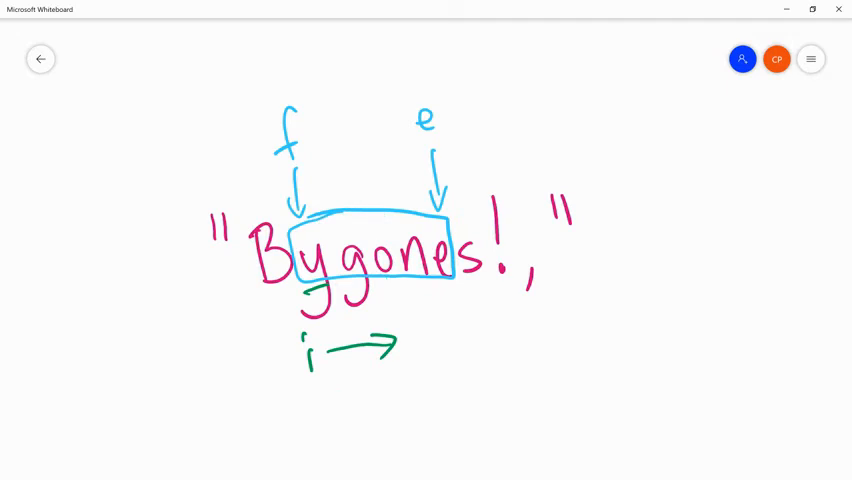
{"action": "left_click_drag", "start_coordinate": [318, 396], "coordinate": [330, 410]}
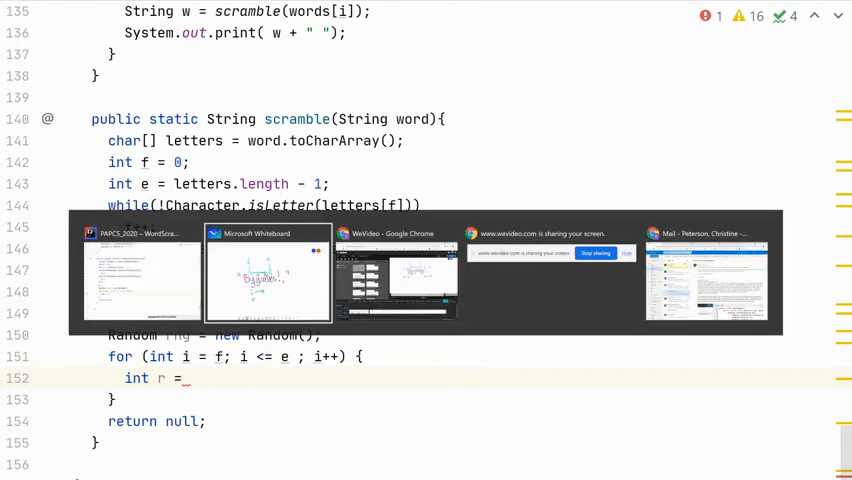
Show the whiteboard note rng.nextInt(scalingFactor) + shiftingValue for a [min, max] range
{"action": "left_click", "coordinate": [268, 274]}
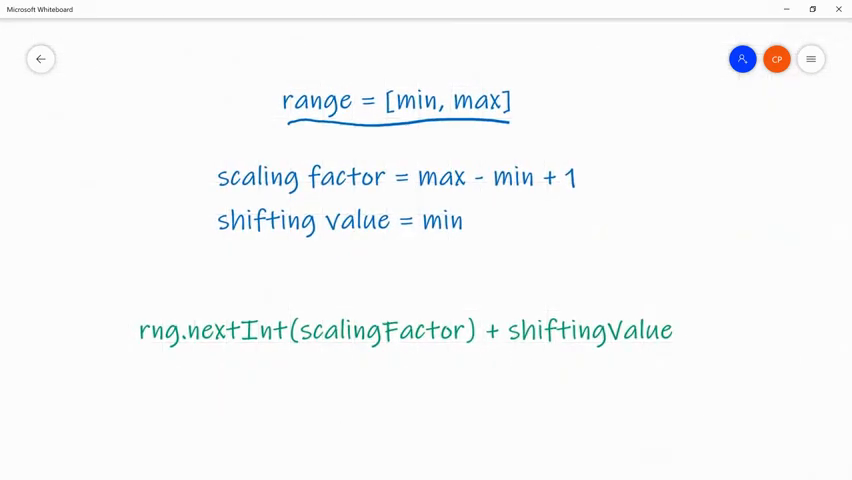
{"action": "mouse_move", "coordinate": [520, 32]}
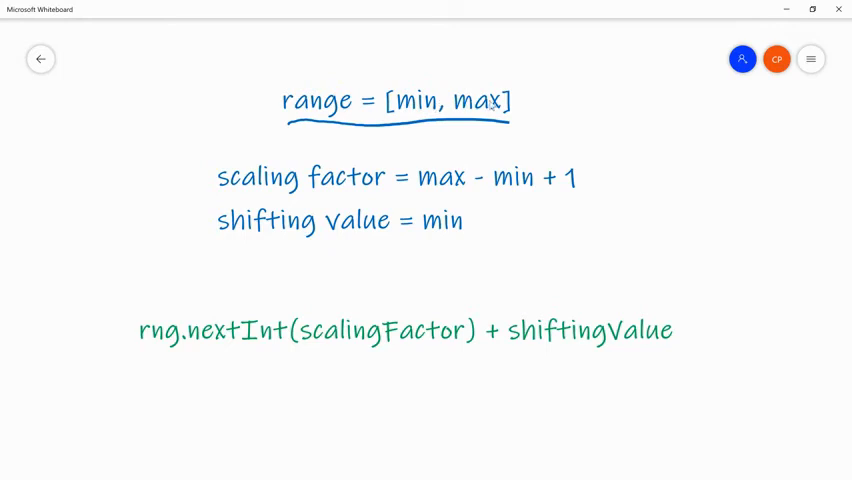
{"action": "mouse_move", "coordinate": [456, 166]}
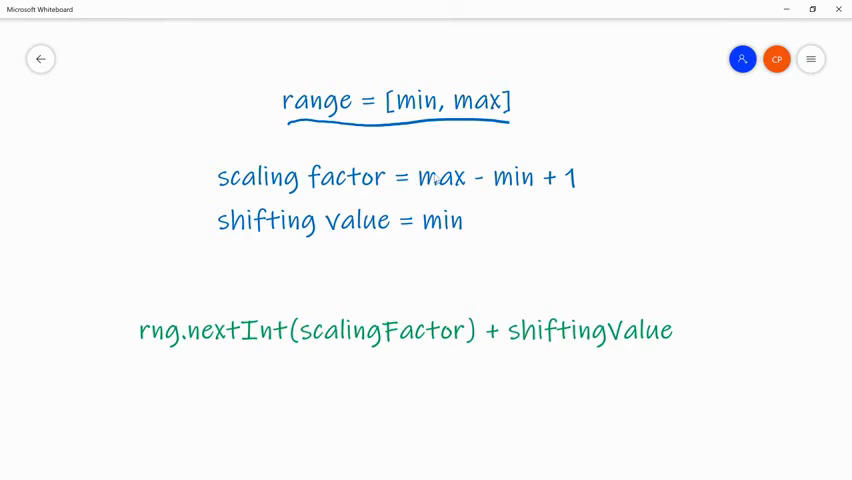
{"action": "mouse_move", "coordinate": [436, 182]}
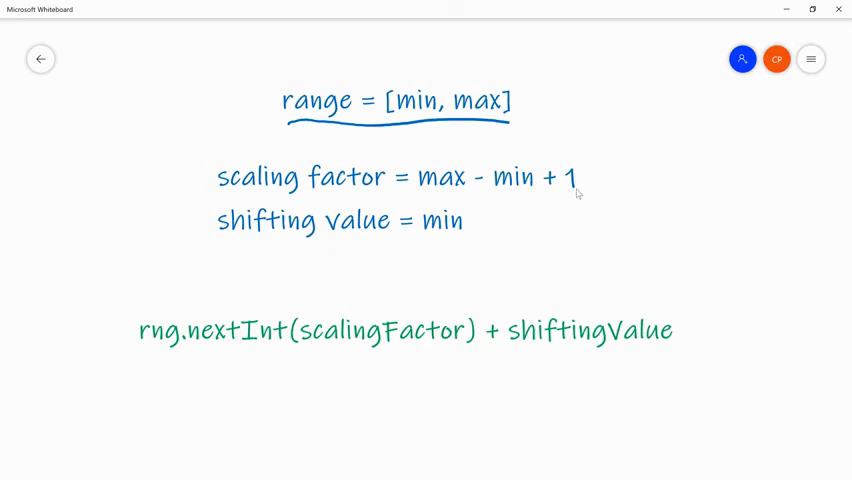
{"action": "mouse_move", "coordinate": [422, 226]}
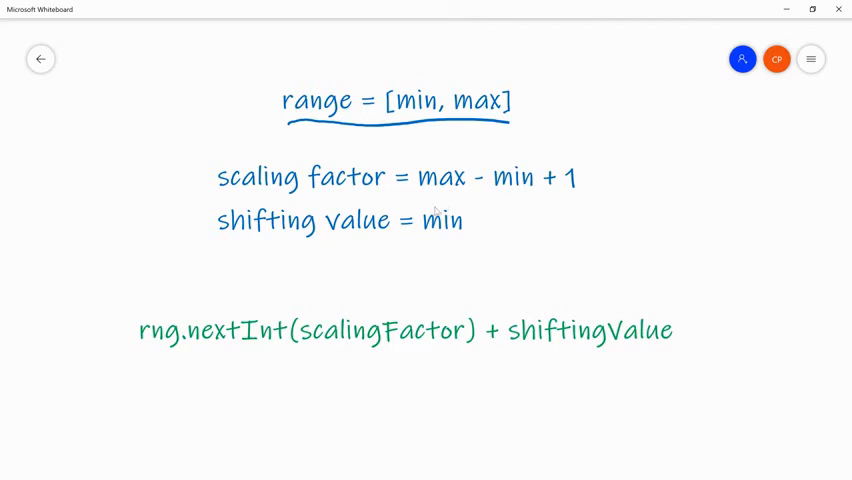
{"action": "mouse_move", "coordinate": [200, 348]}
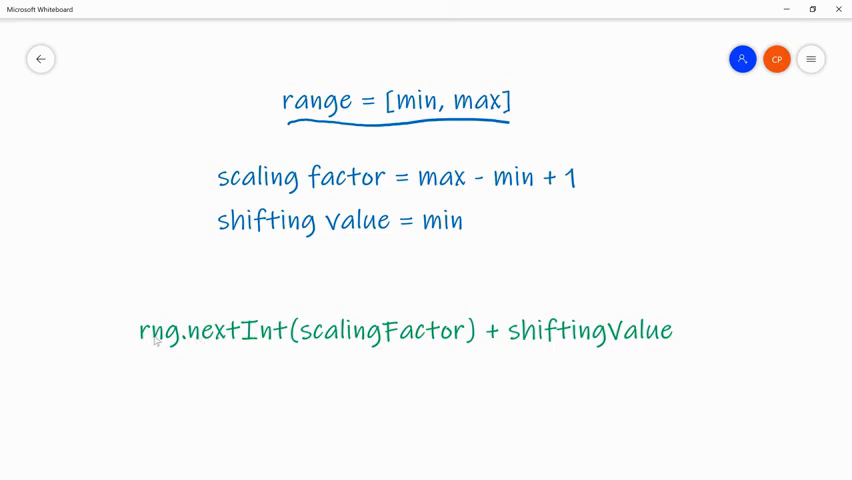
{"action": "mouse_move", "coordinate": [196, 342]}
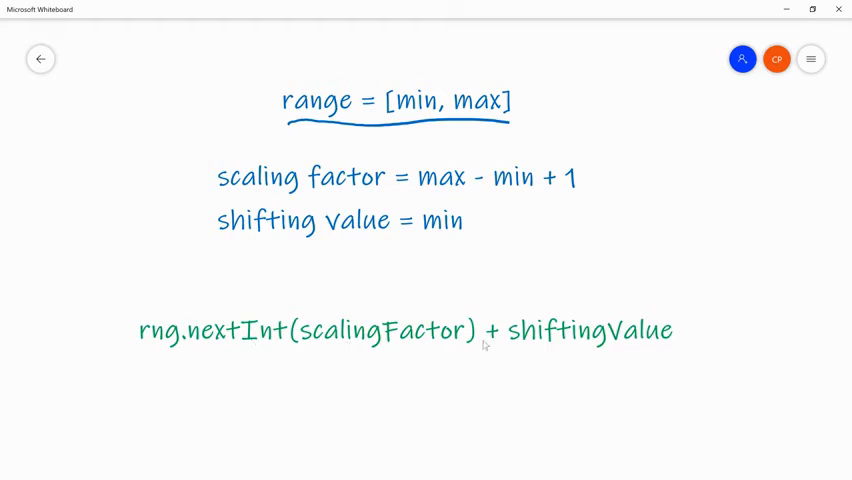
{"action": "mouse_move", "coordinate": [612, 344]}
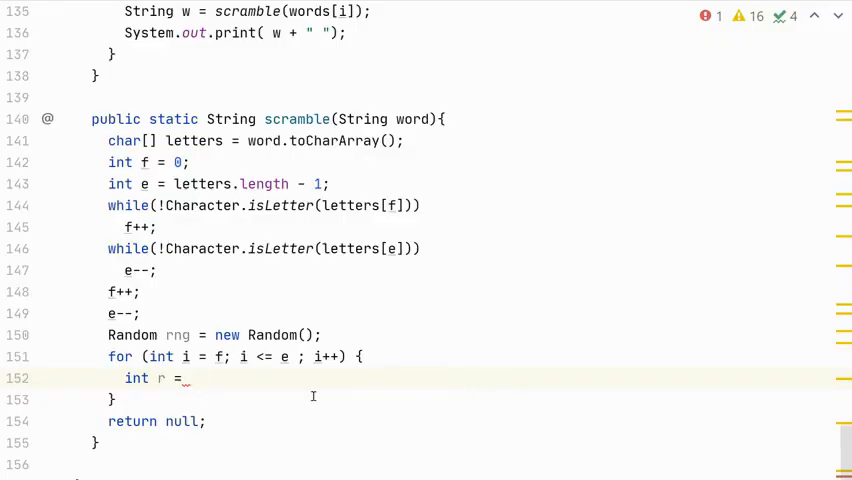
Write int r = rng.nextInt(e - f + 1) + f; as the loop's random index
{"action": "type", "text": "rng"}
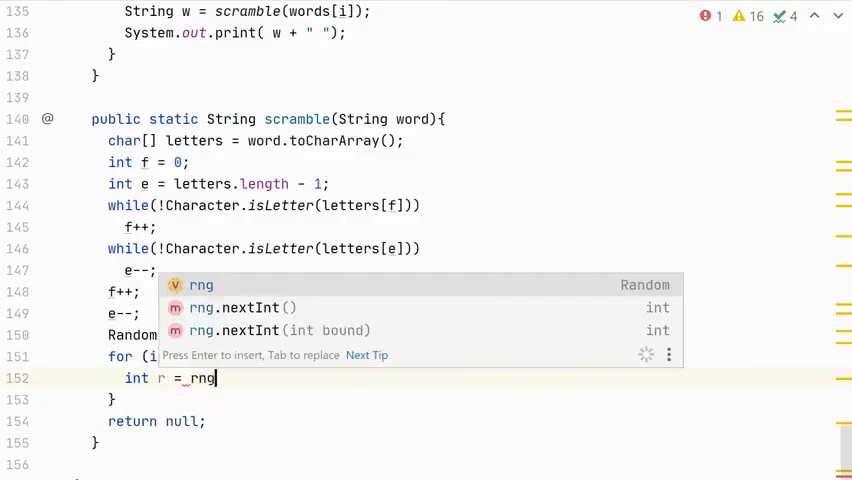
{"action": "type", "text": ".nextInt("}
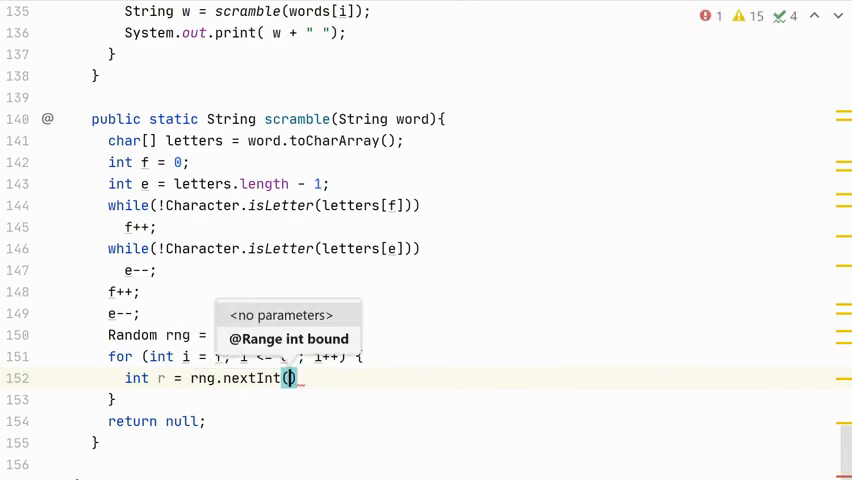
{"action": "type", "text": "e -"}
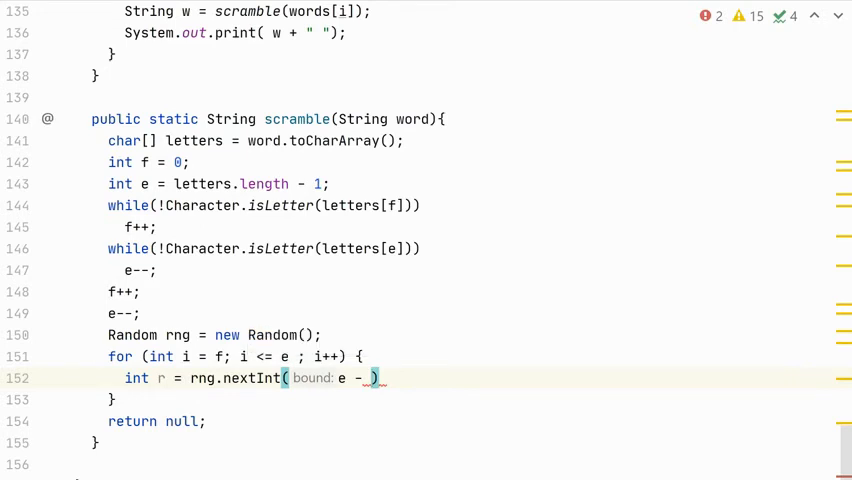
{"action": "type", "text": "f"}
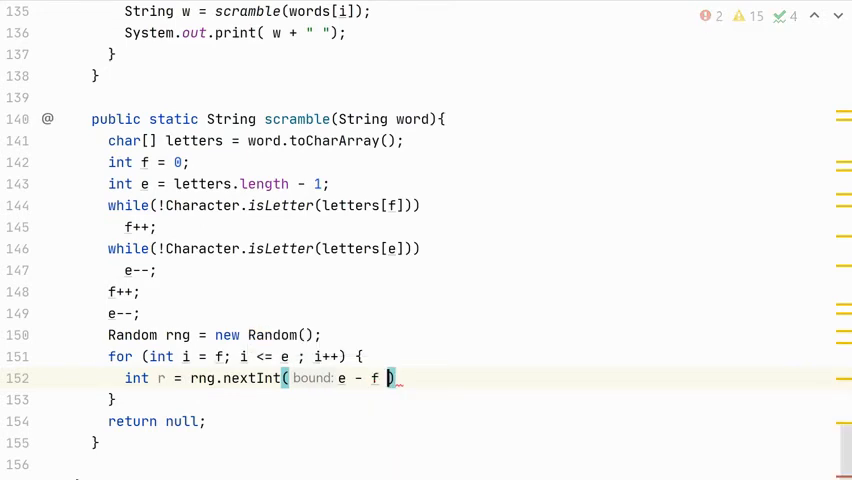
{"action": "type", "text": "+1"}
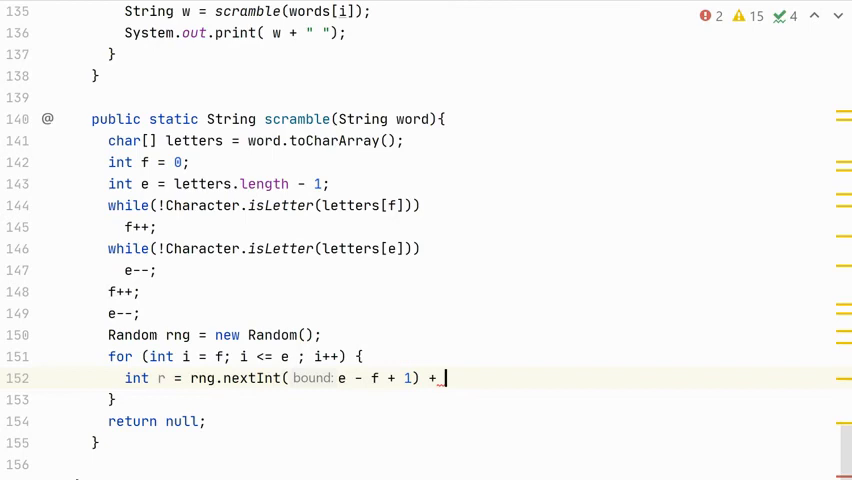
{"action": "type", "text": "f;"}
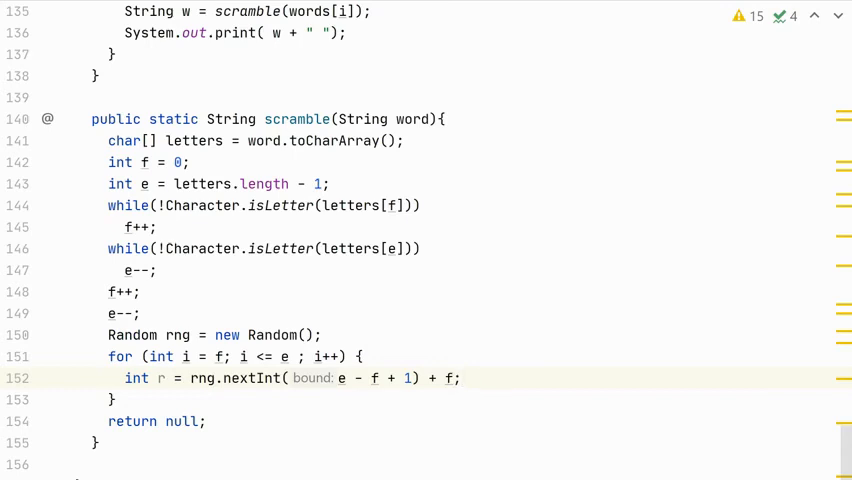
Add the //swap comment and char temp = letters[i]; in the loop body
{"action": "type", "text": "//s"}
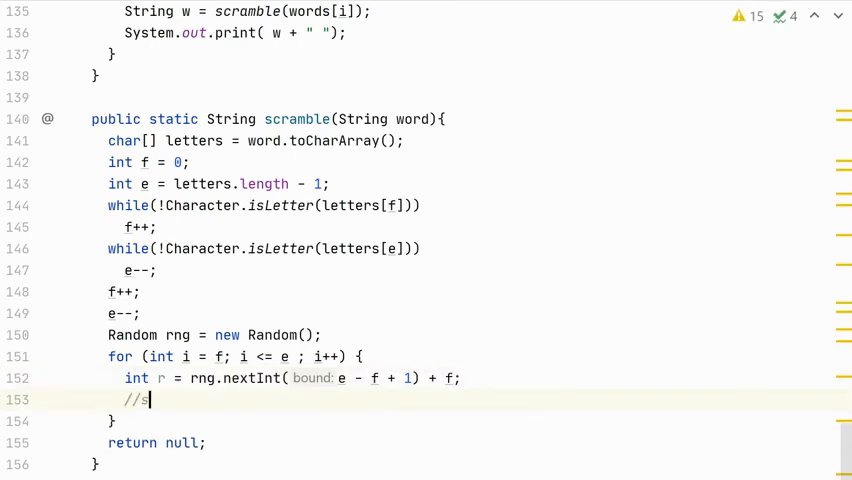
{"action": "type", "text": "wap"}
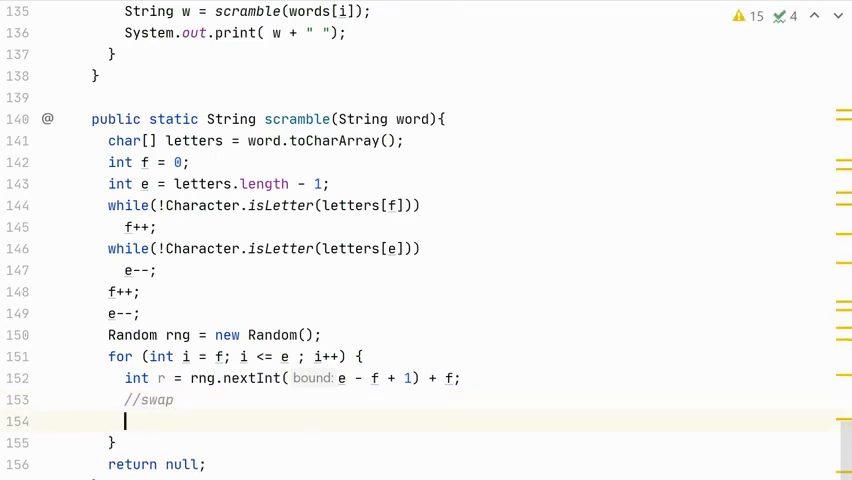
{"action": "type", "text": "char temp"}
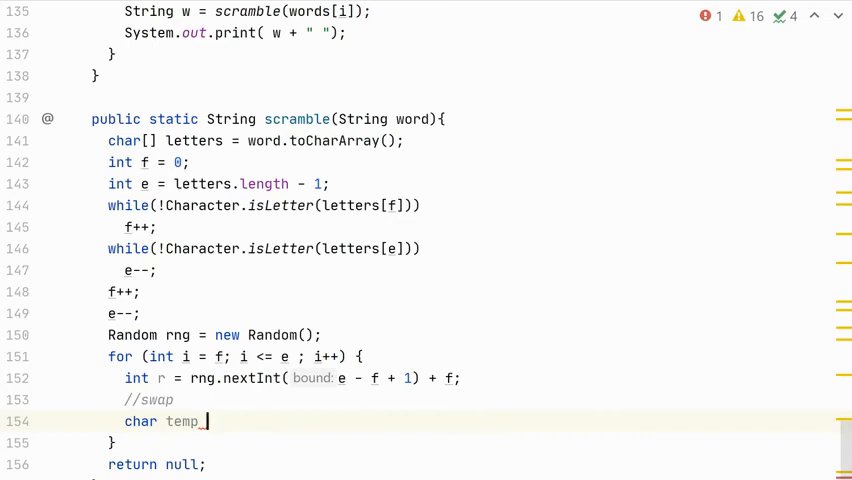
{"action": "type", "text": "="}
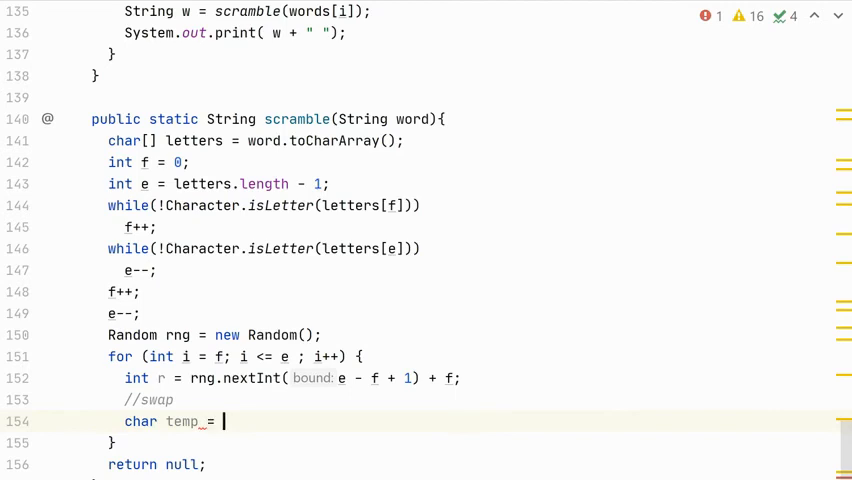
{"action": "type", "text": "l"}
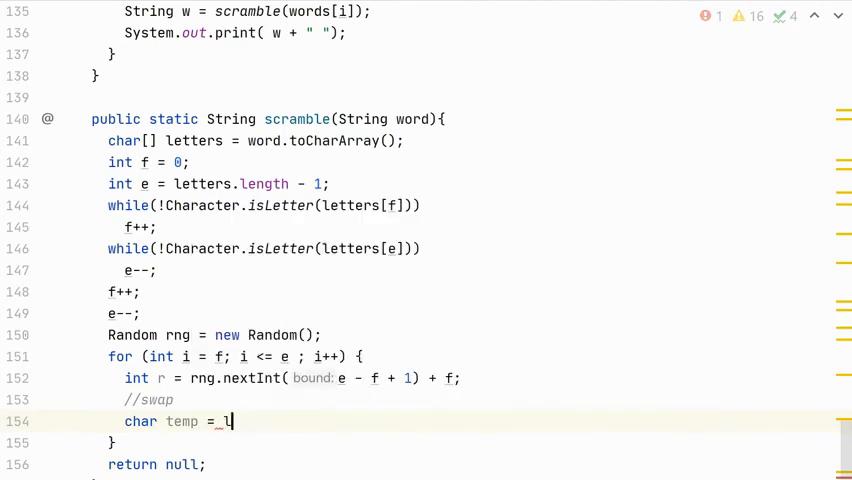
{"action": "type", "text": "etters[]"}
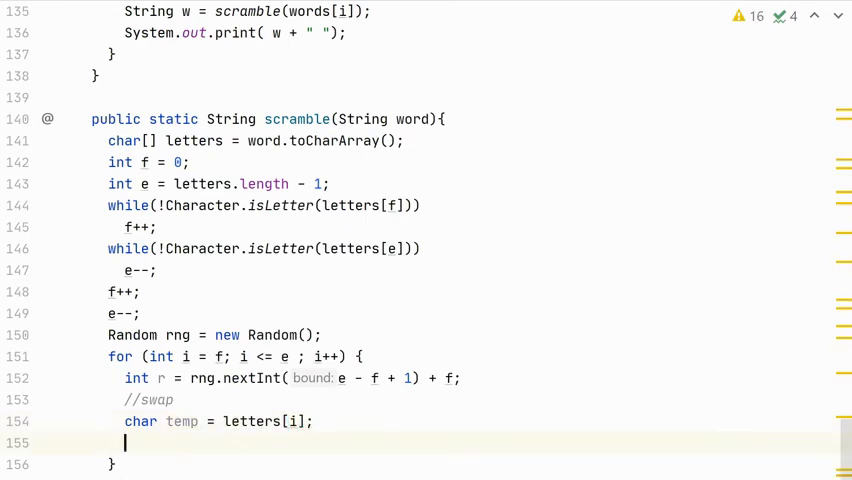
Complete the swap with letters[i] = letters[r]; and letters[r] = temp;
{"action": "type", "text": "letters"}
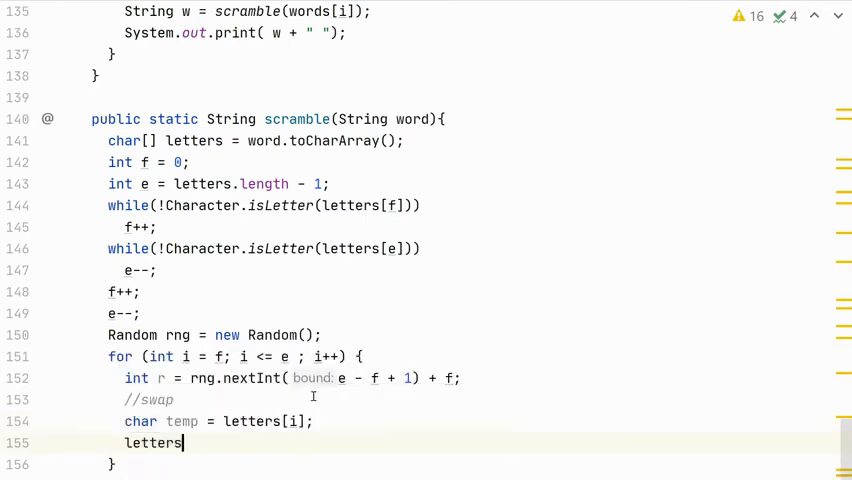
{"action": "type", "text": "[i] ="}
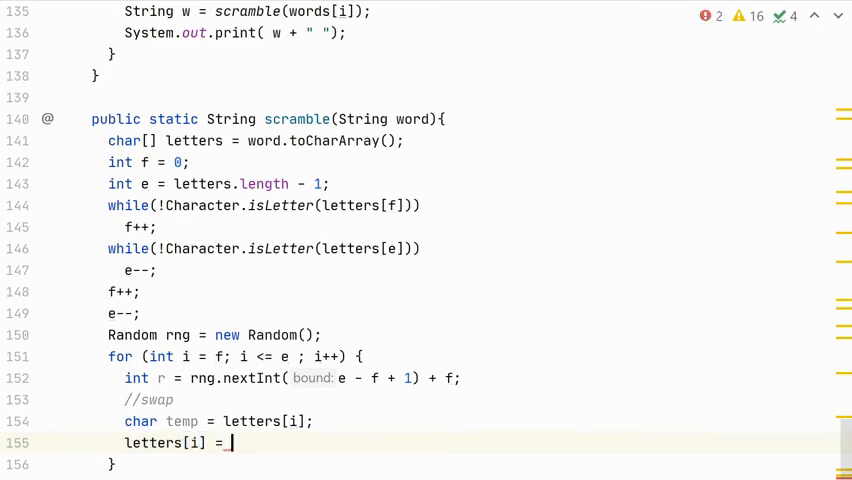
{"action": "type", "text": "letters["}
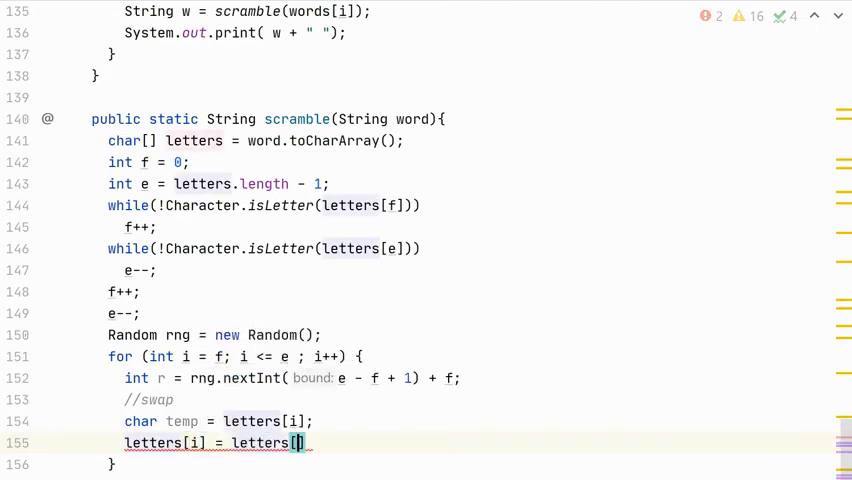
{"action": "type", "text": "r];"}
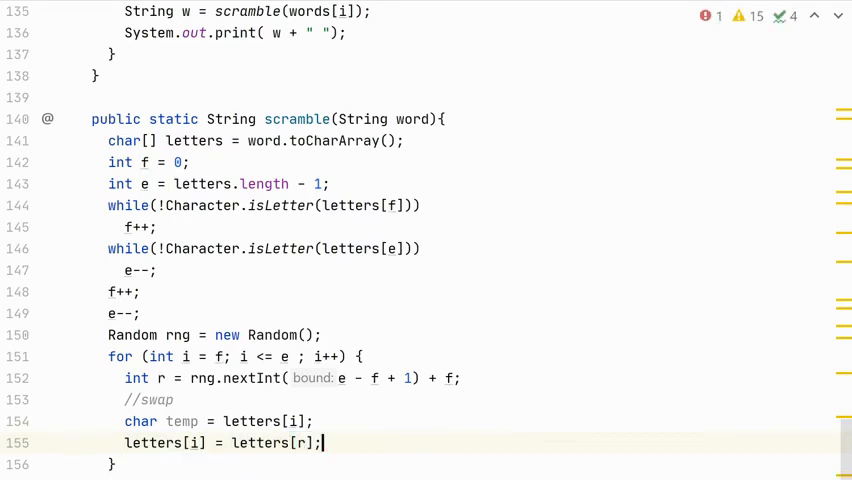
{"action": "type", "text": "lee"}
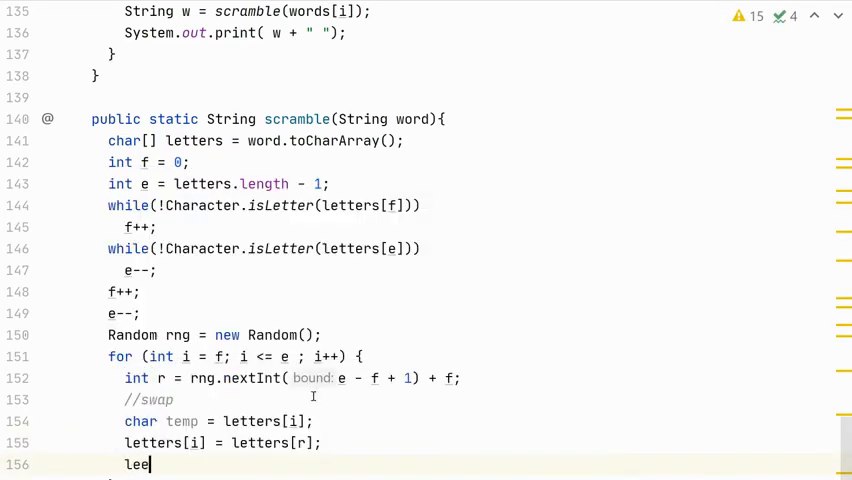
{"action": "type", "text": "t"}
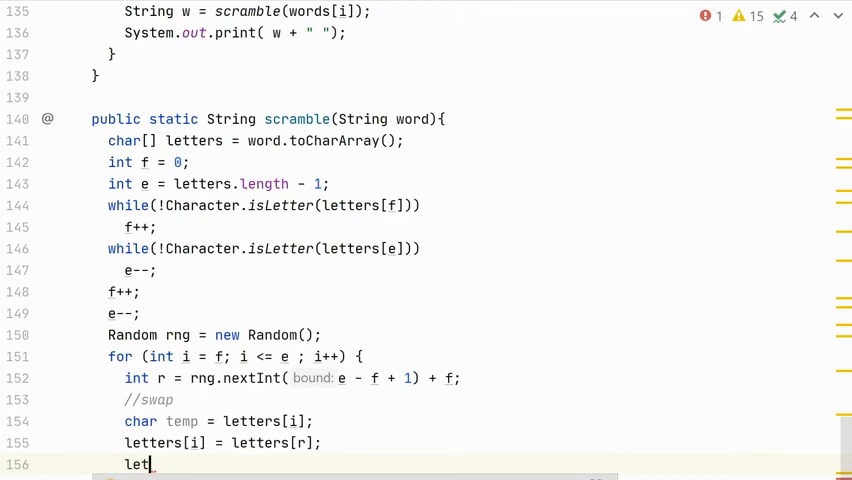
{"action": "type", "text": "ters"}
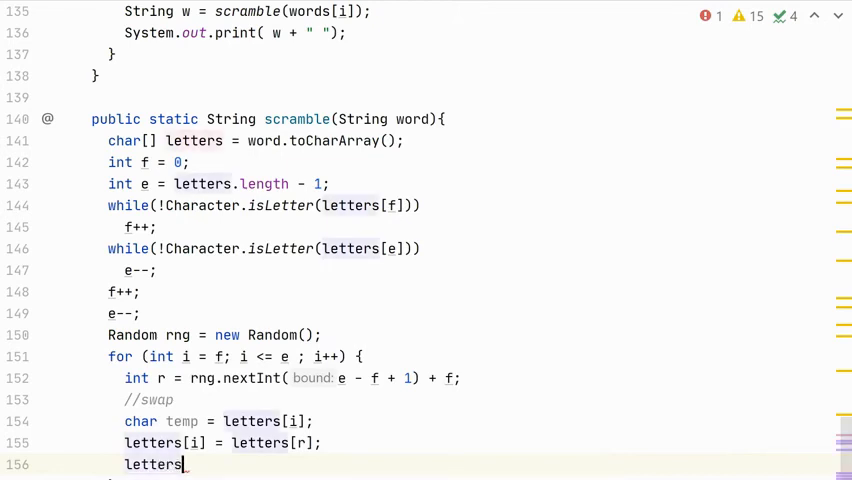
{"action": "type", "text": "[r] ="}
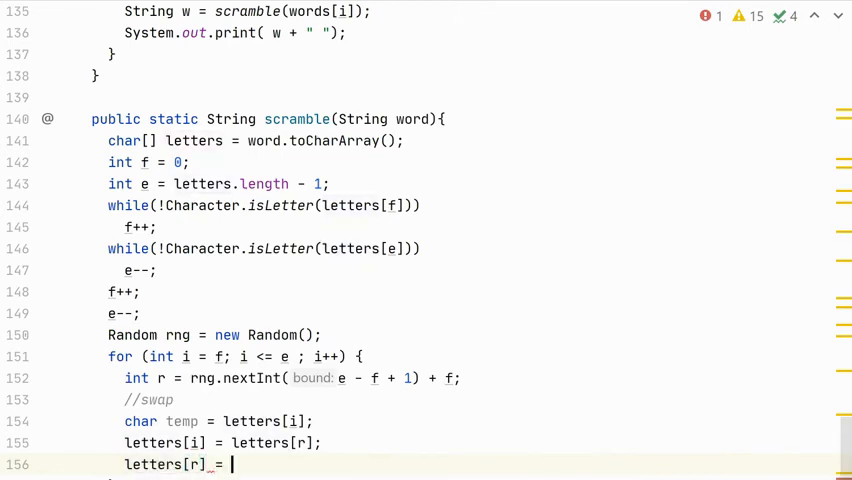
{"action": "type", "text": "temp;"}
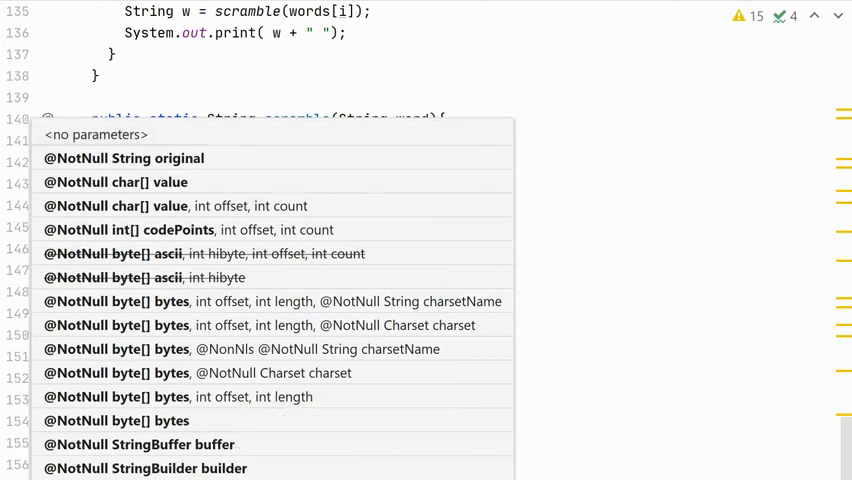
Dismiss the String constructor parameter hint so the finished swap code shows
{"action": "key", "text": "Escape"}
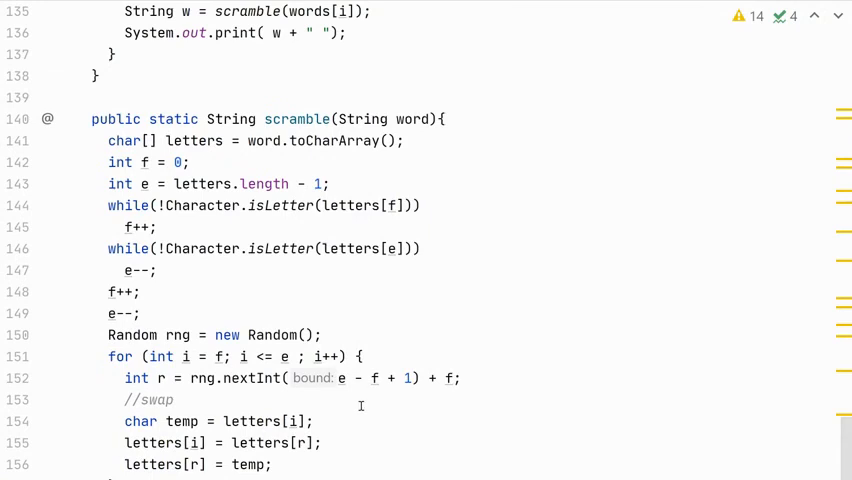
{"action": "mouse_move", "coordinate": [260, 86]}
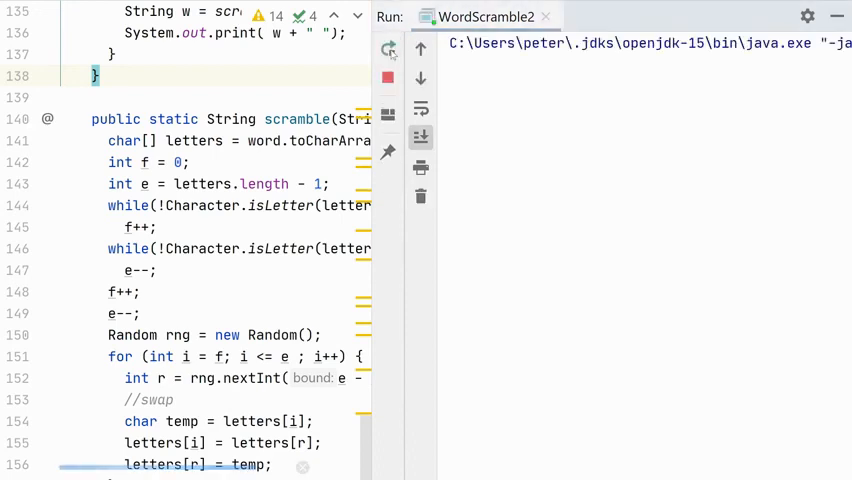
Run WordScramble2 so the console prints the word list and scrambled sentence
{"action": "left_click", "coordinate": [388, 48]}
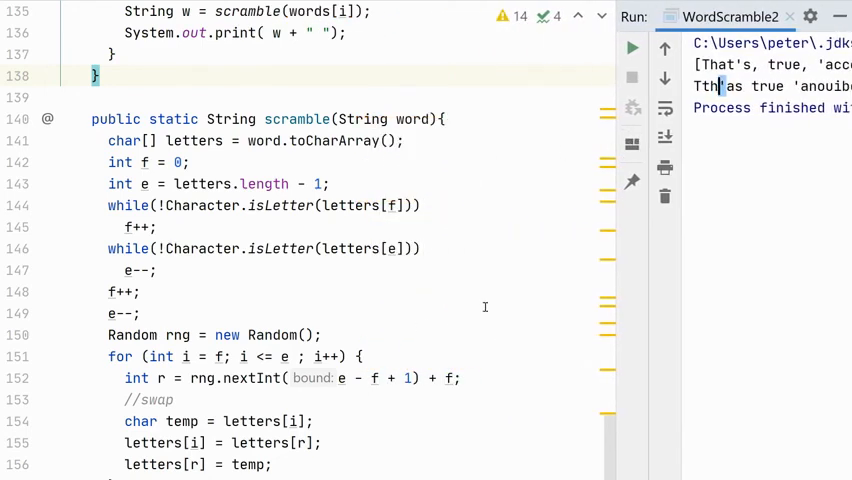
{"action": "mouse_move", "coordinate": [592, 262]}
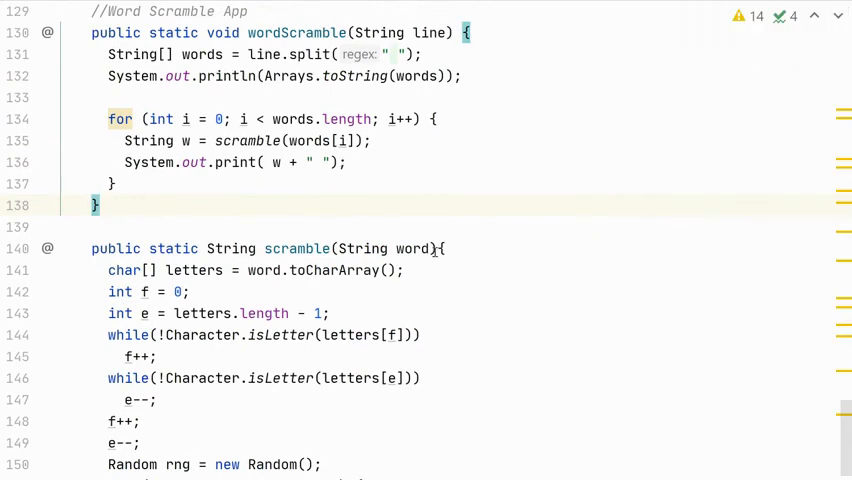
{"action": "scroll", "scroll_direction": "down", "scroll_amount": 3}
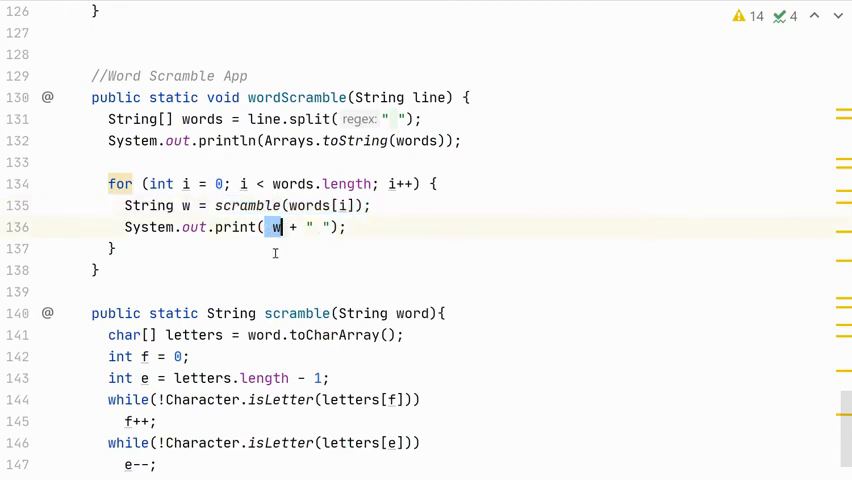
{"action": "scroll", "scroll_direction": "down", "scroll_amount": 3}
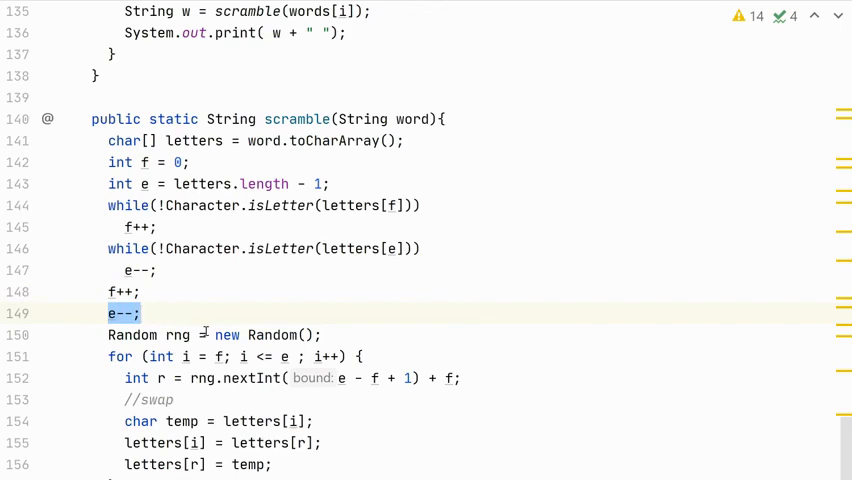
{"action": "scroll", "scroll_direction": "down", "scroll_amount": 3}
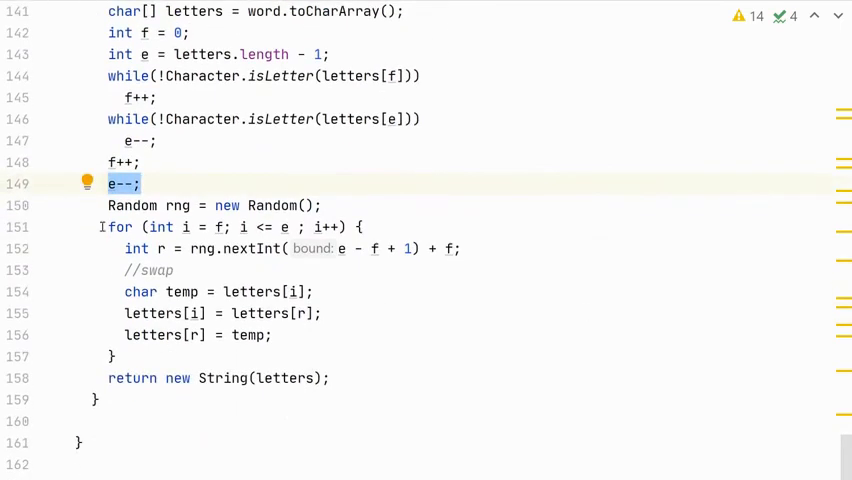